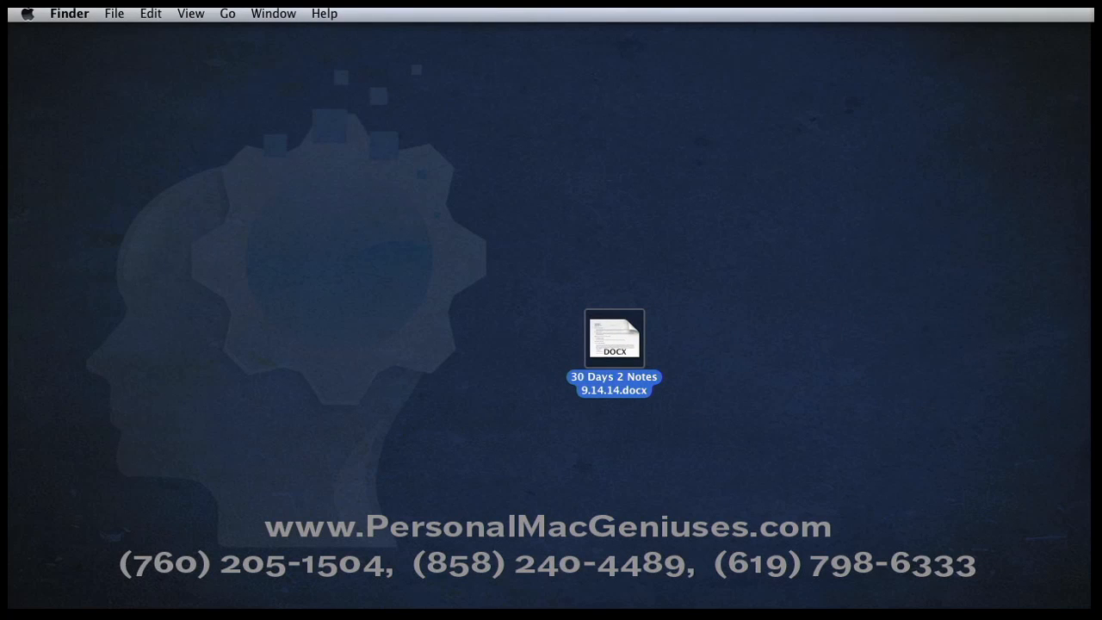
Open '30 Days 2 Notes 9.14.14.docx' from the desktop in Microsoft Word
double_click(614, 338)
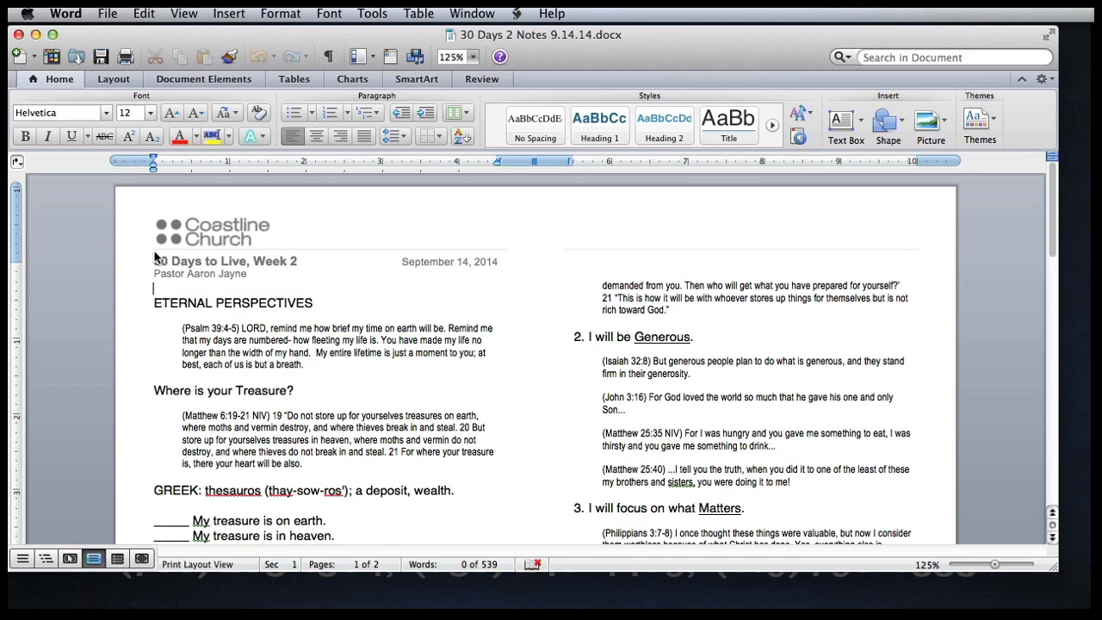
mouse_move(503, 257)
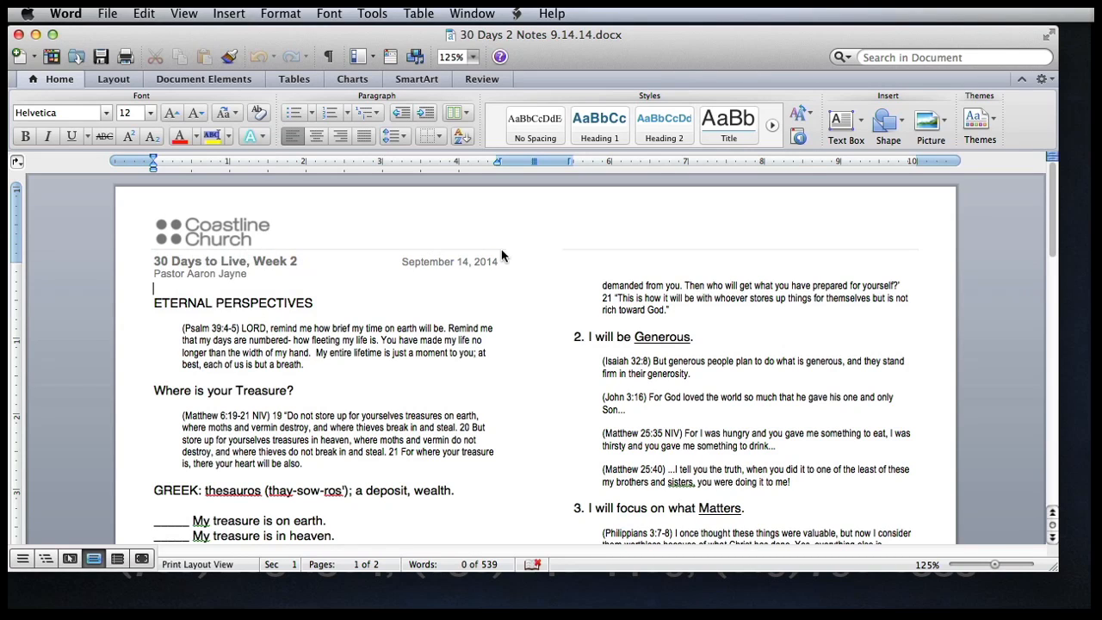
mouse_move(640, 256)
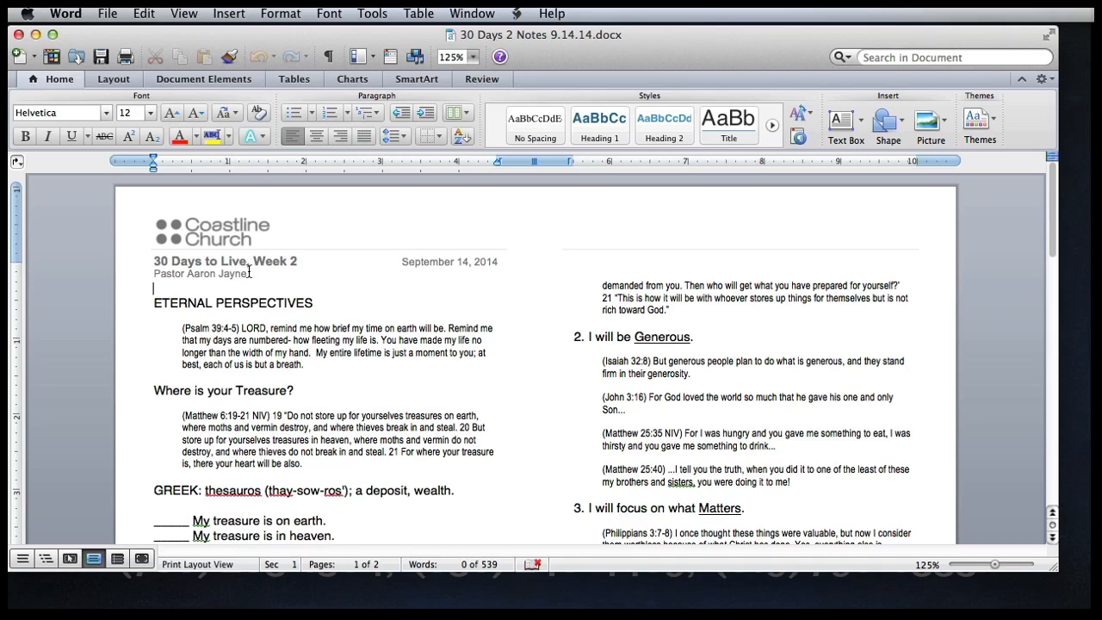
mouse_move(463, 271)
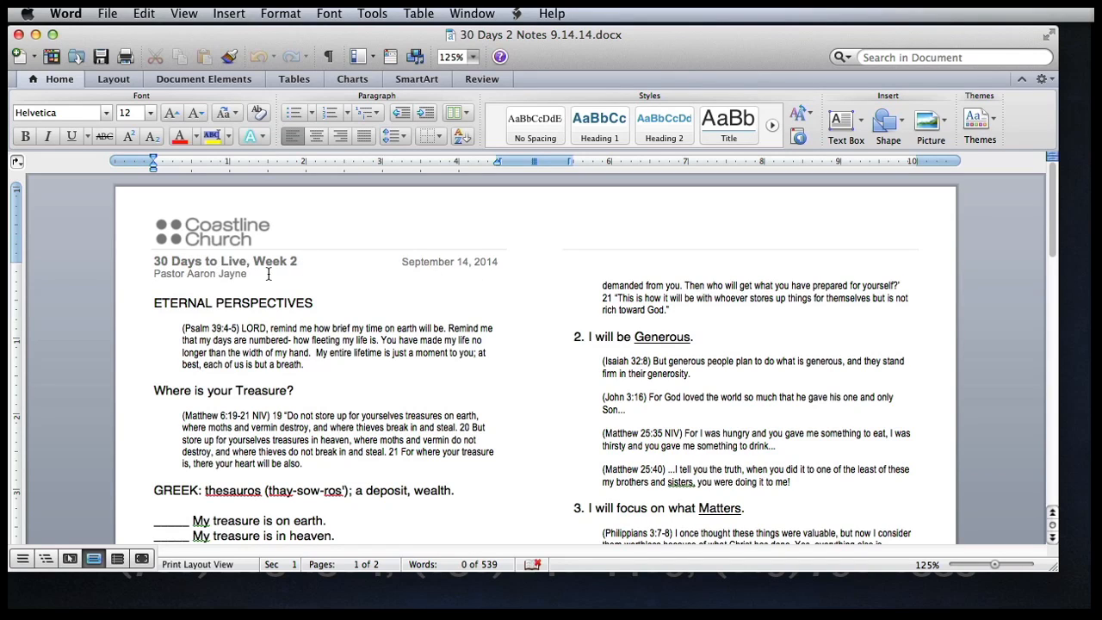
Show the header via View > Header and Footer and select the Coastline Church logo
click(153, 289)
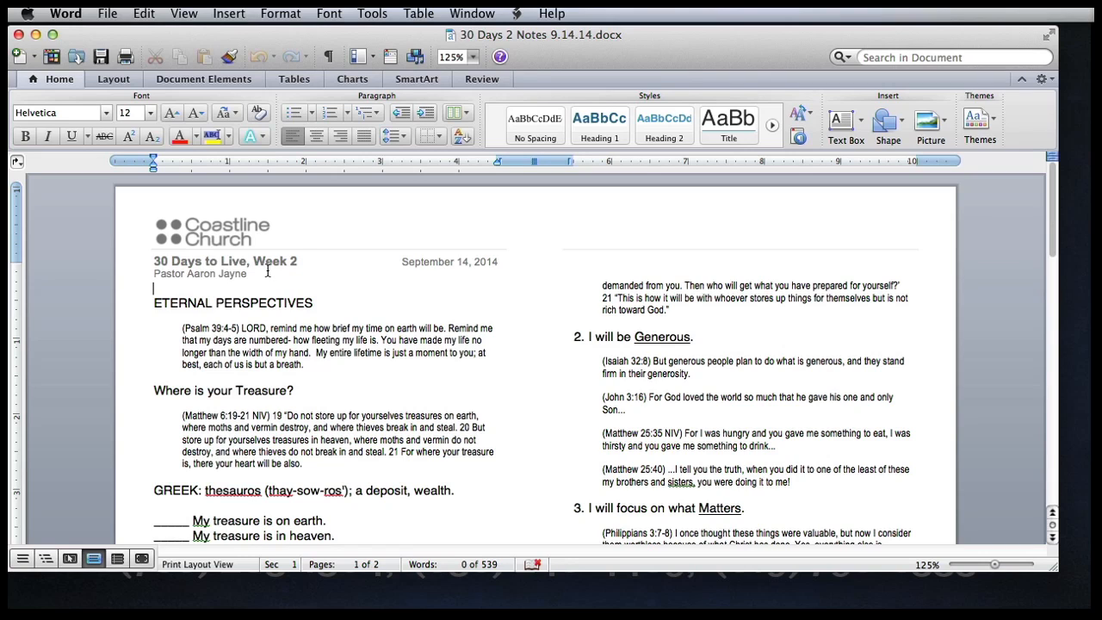
mouse_move(249, 21)
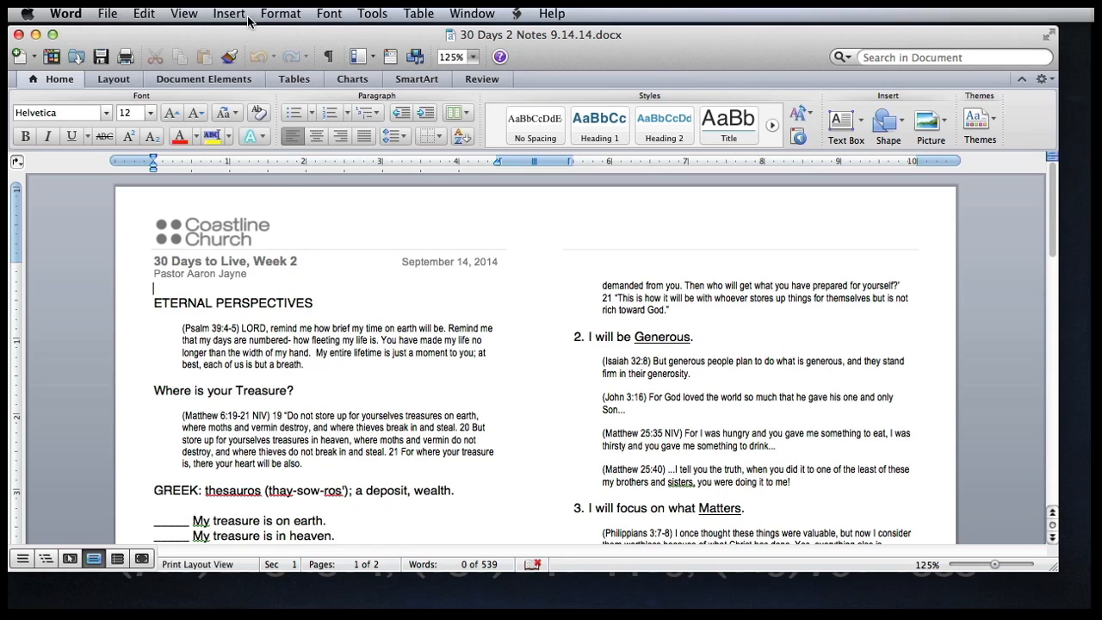
click(183, 13)
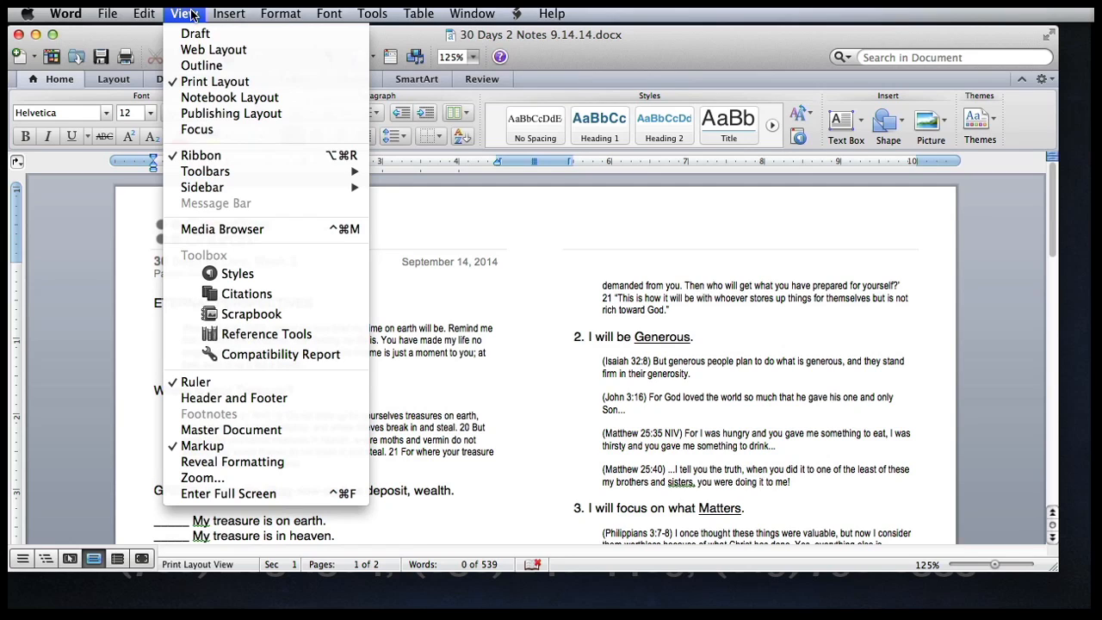
click(233, 397)
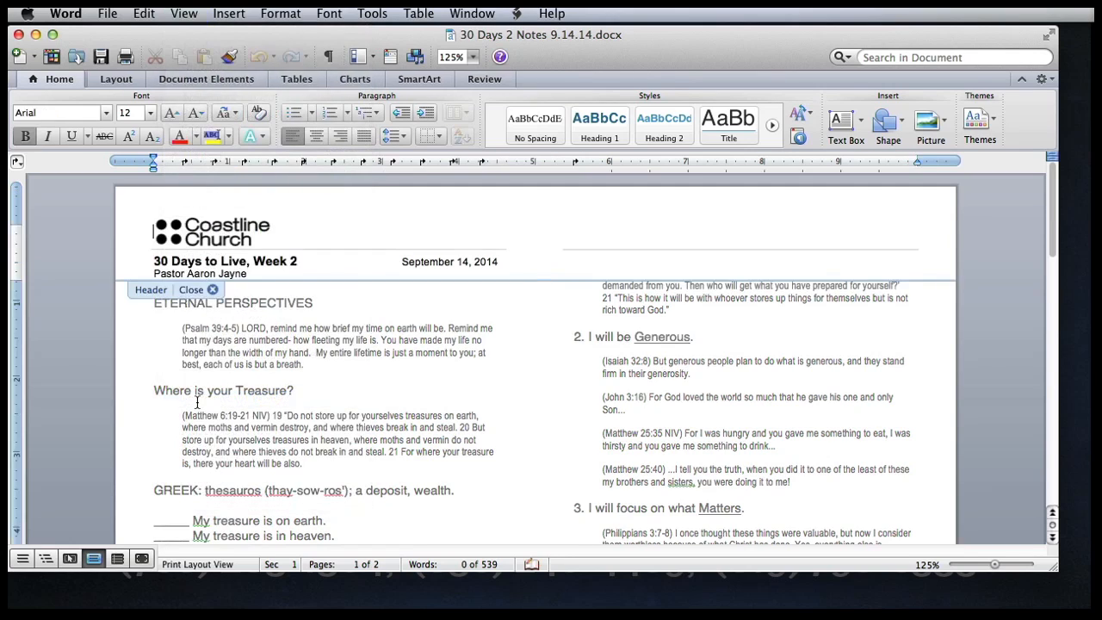
click(309, 267)
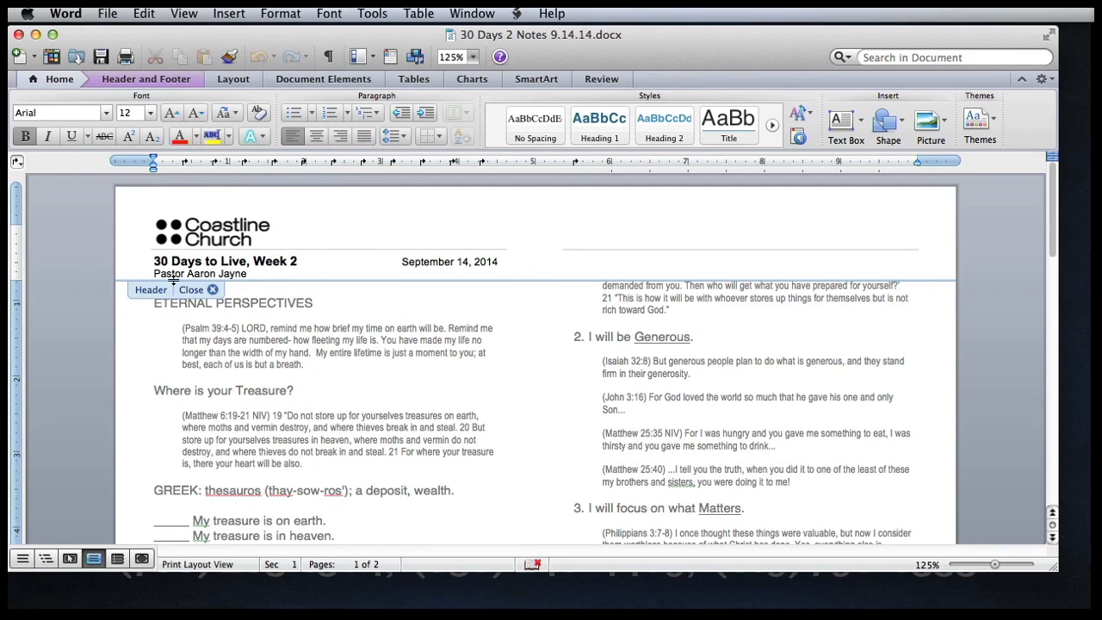
mouse_move(169, 253)
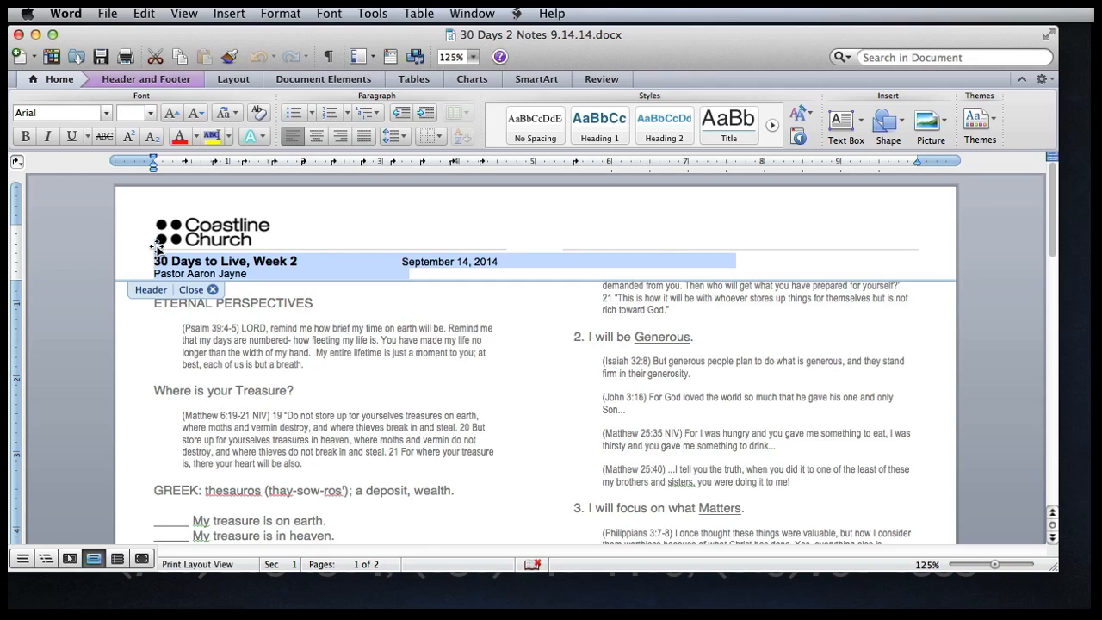
click(211, 233)
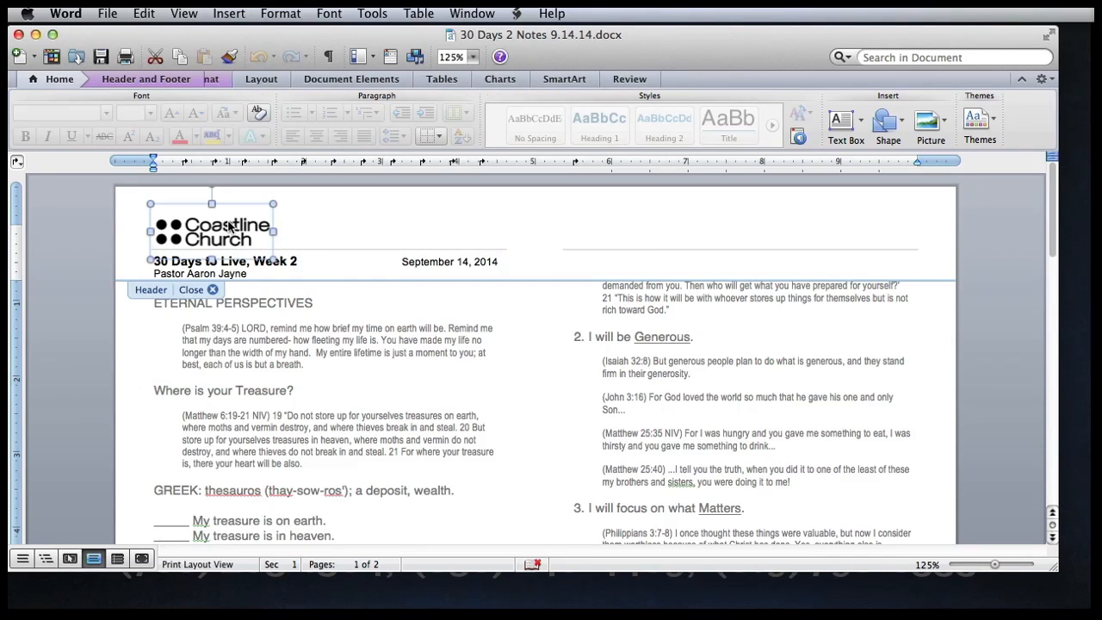
Confirm the header logo's Wrap Text setting is In Front of Text
click(211, 228)
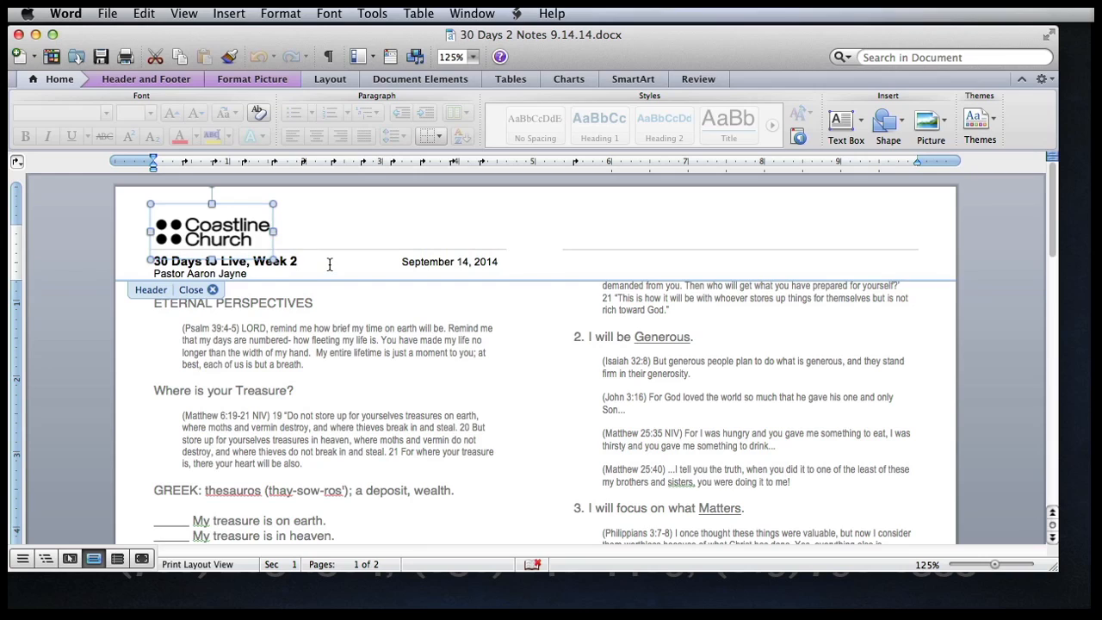
mouse_move(432, 261)
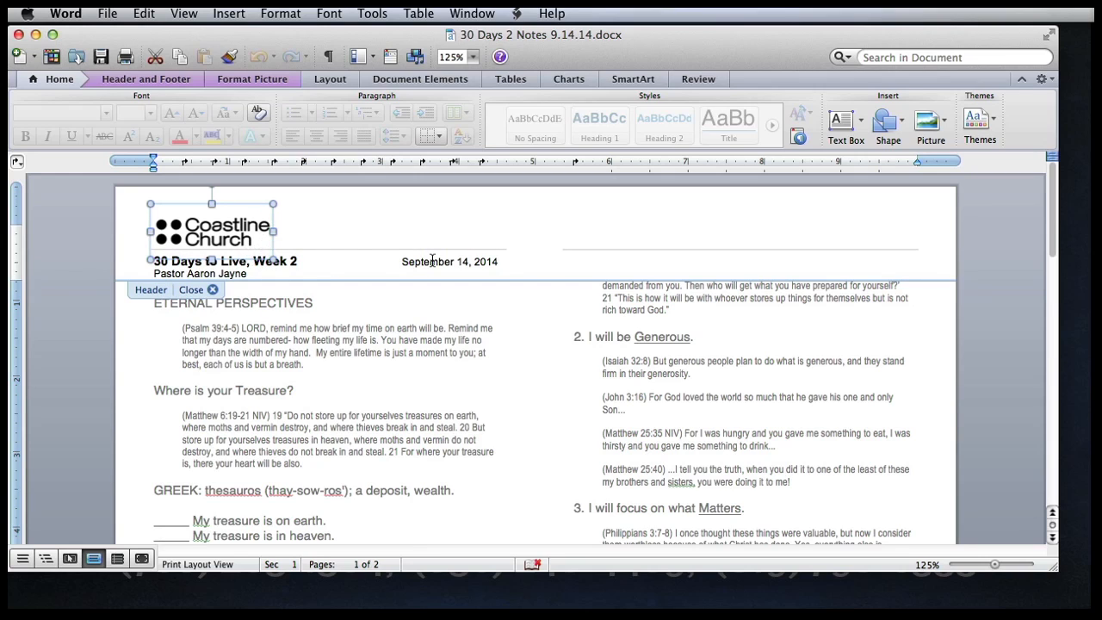
mouse_move(930, 125)
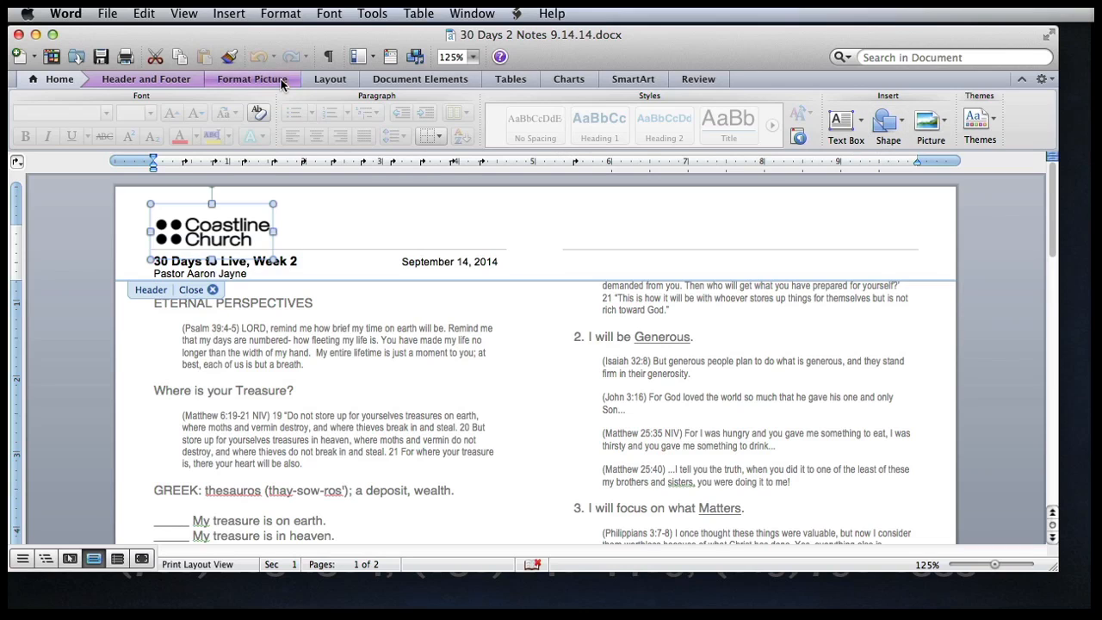
click(251, 78)
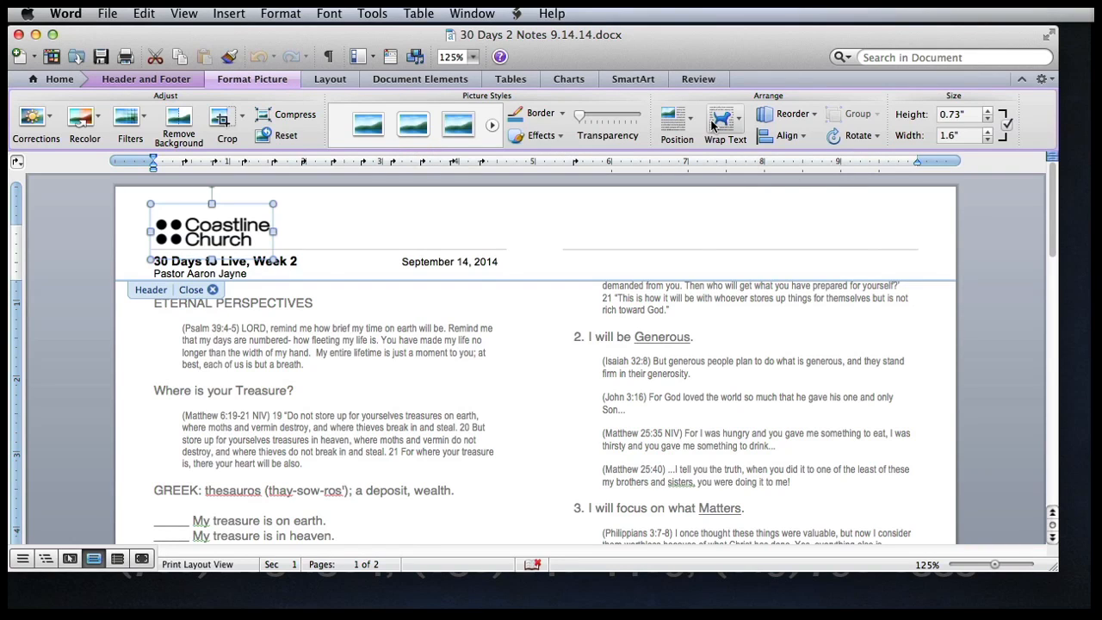
click(725, 124)
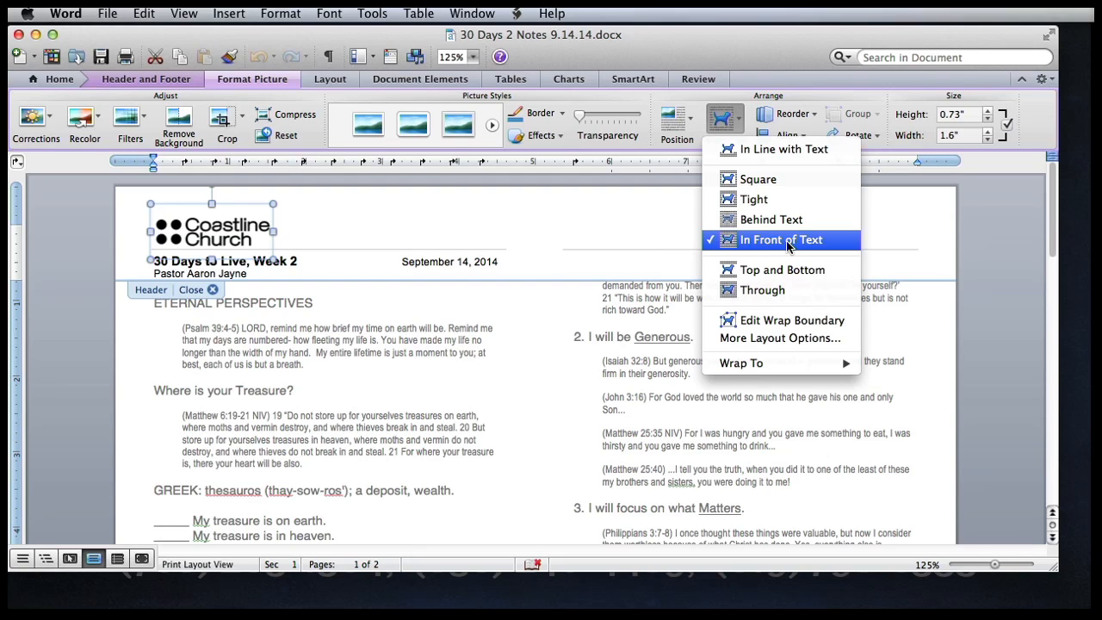
mouse_move(1022, 313)
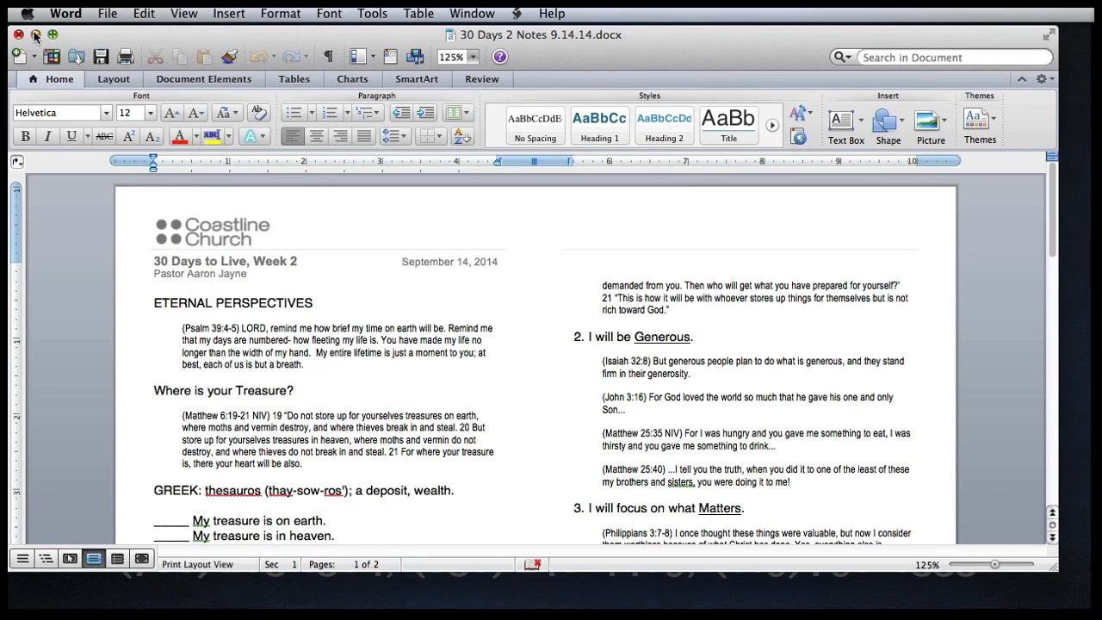
Close the notes in Word and reopen the docx file from the desktop in Pages
click(153, 289)
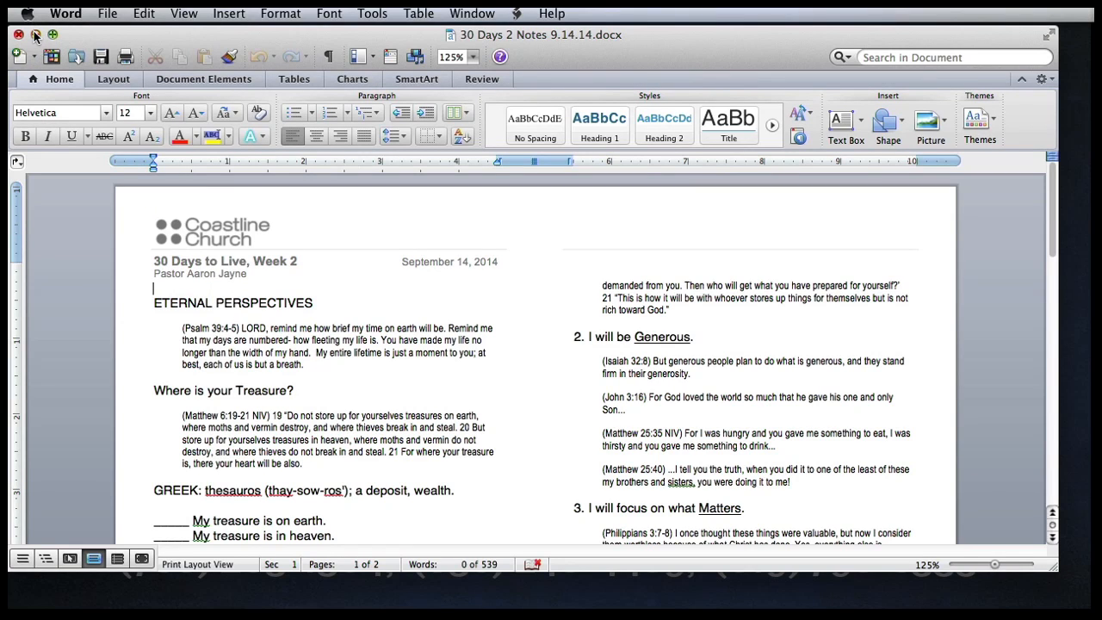
click(18, 34)
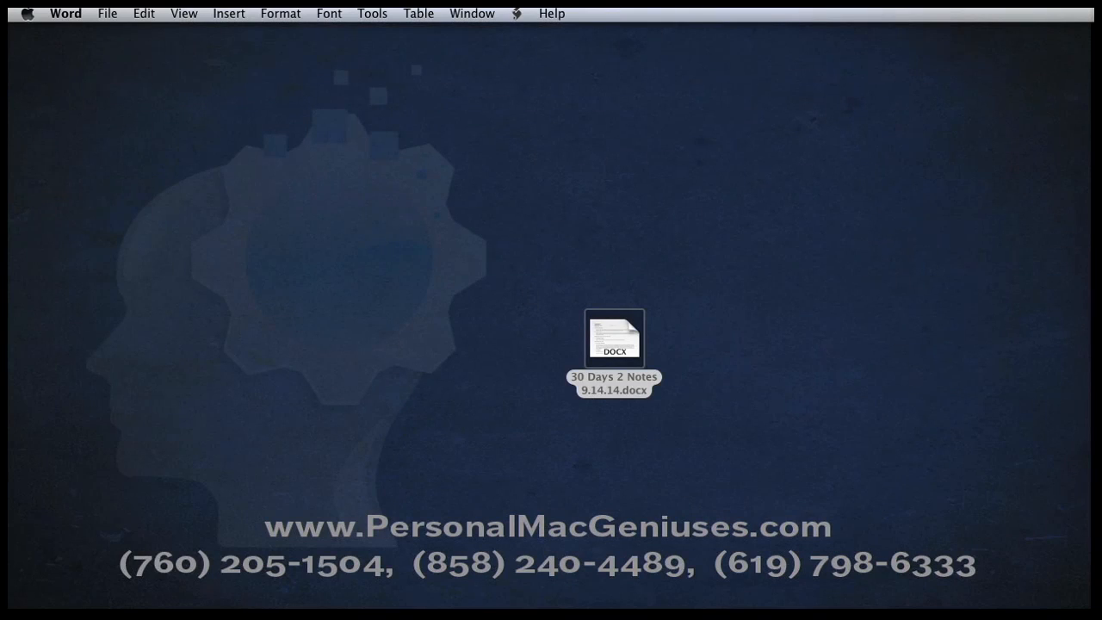
double_click(615, 337)
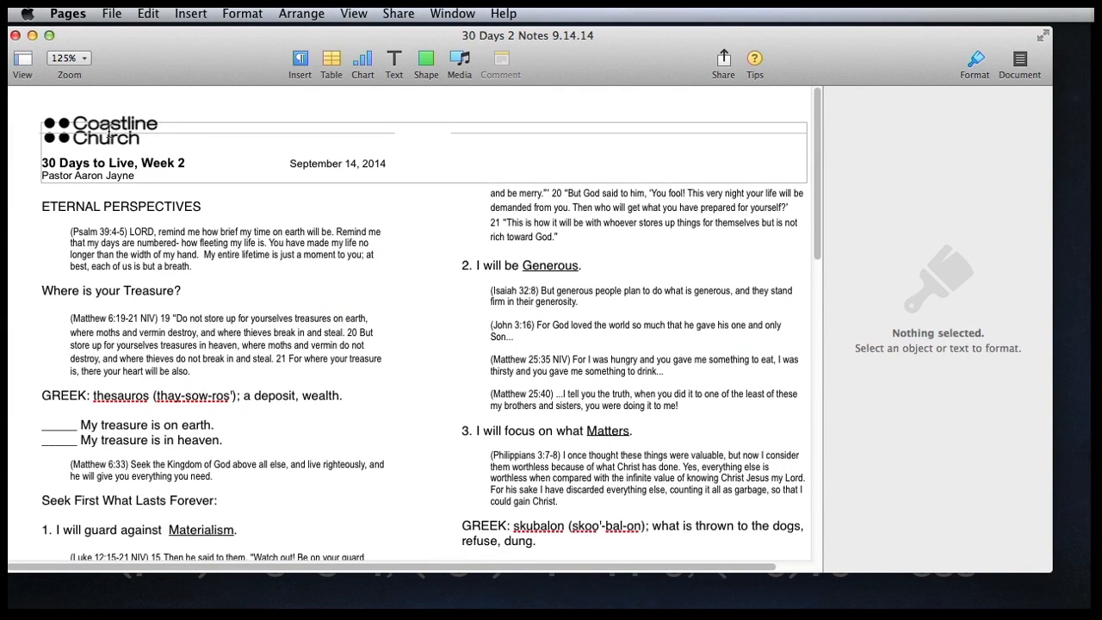
mouse_move(107, 124)
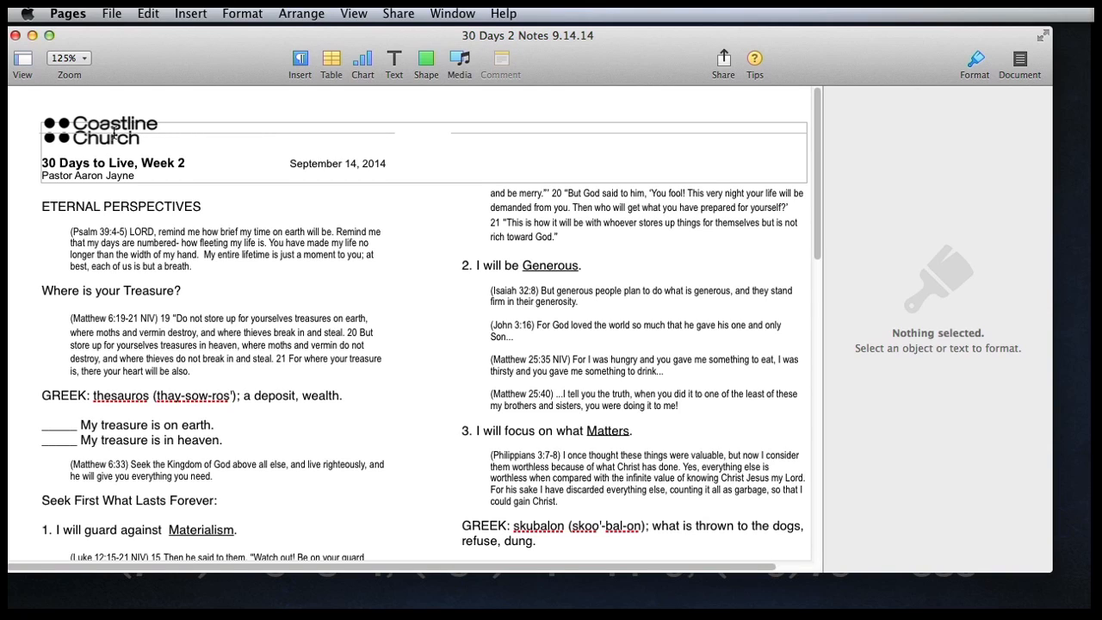
scroll(down, 3)
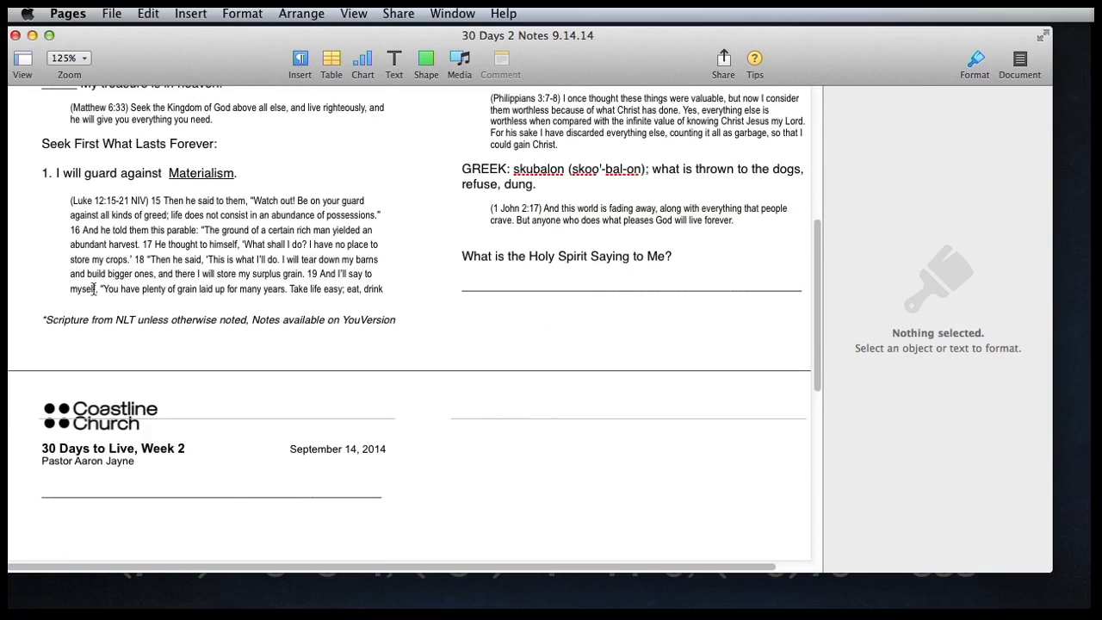
scroll(up, 3)
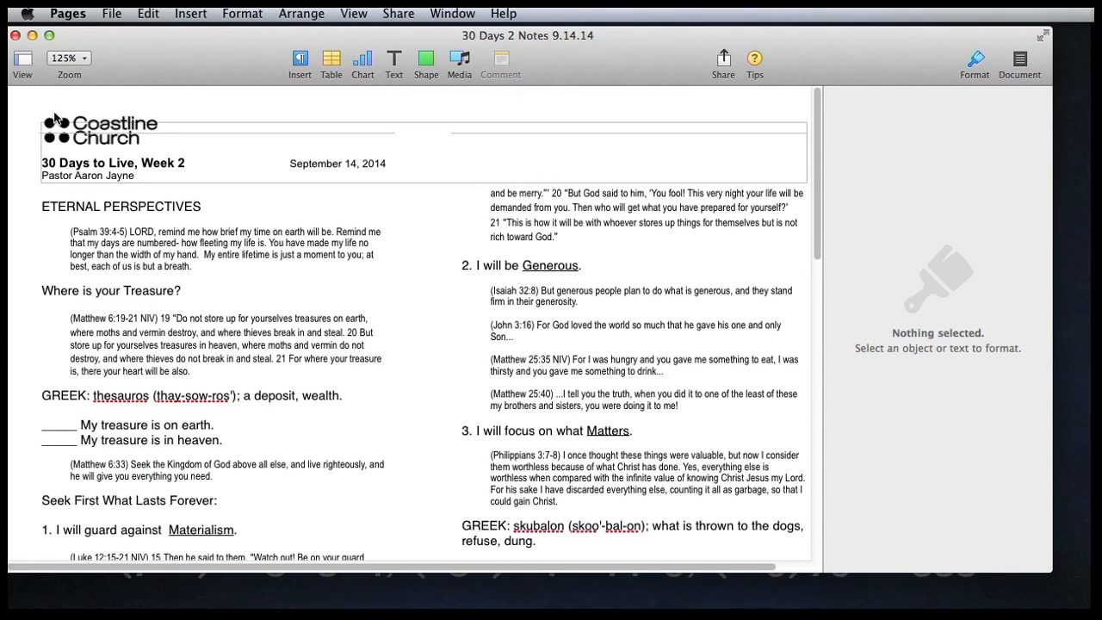
mouse_move(194, 132)
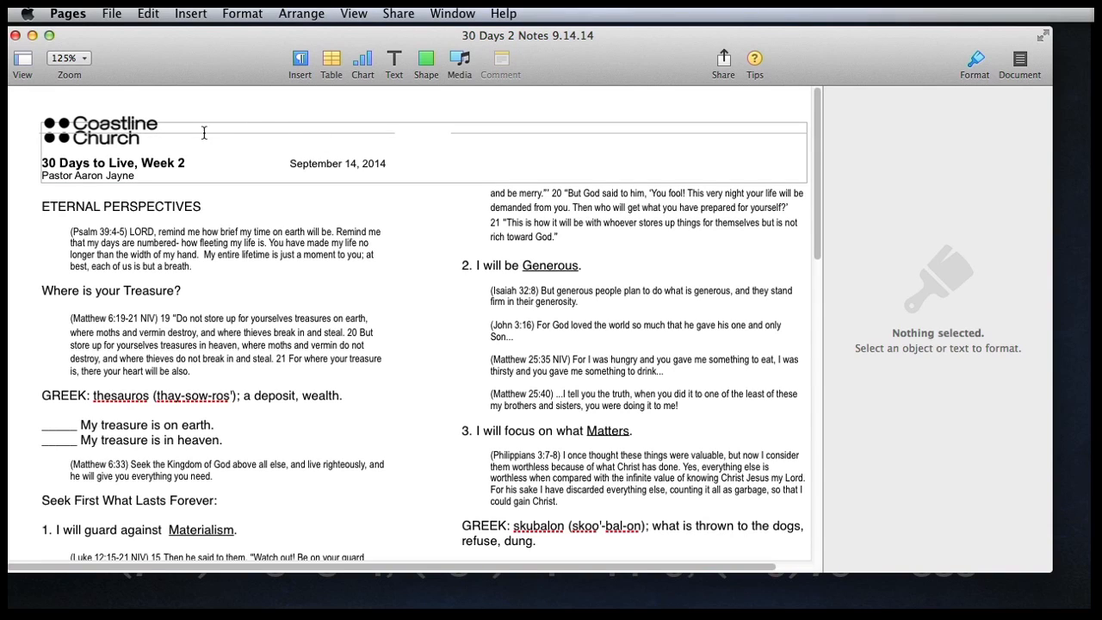
mouse_move(261, 131)
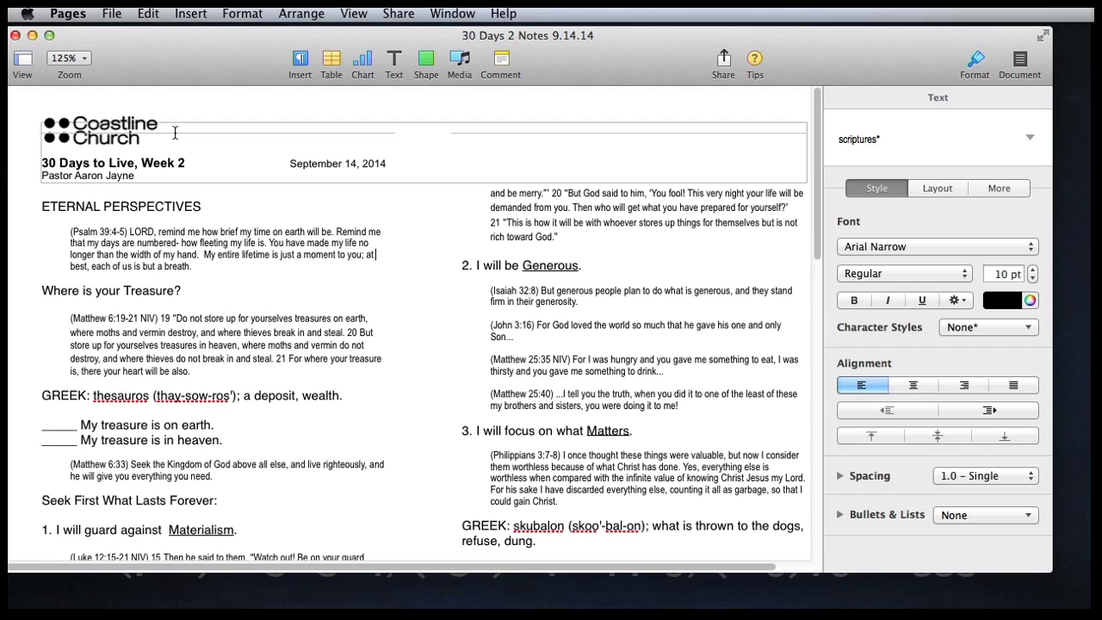
mouse_move(244, 156)
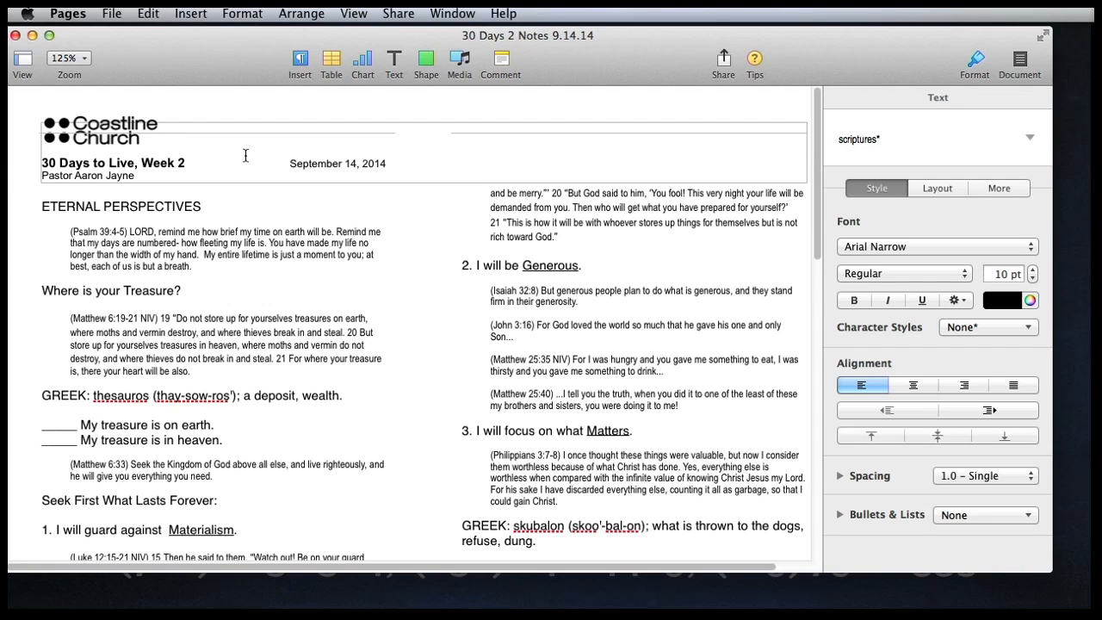
Move the header's title, date and pastor lines to before ETERNAL PERSPECTIVES in the body
click(1020, 62)
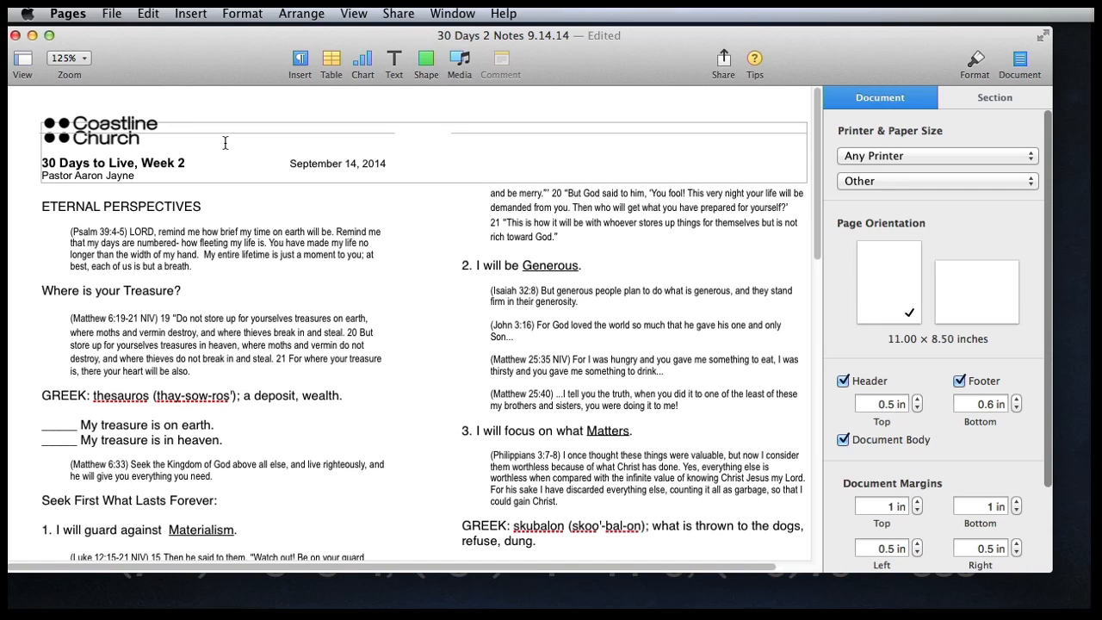
mouse_move(191, 135)
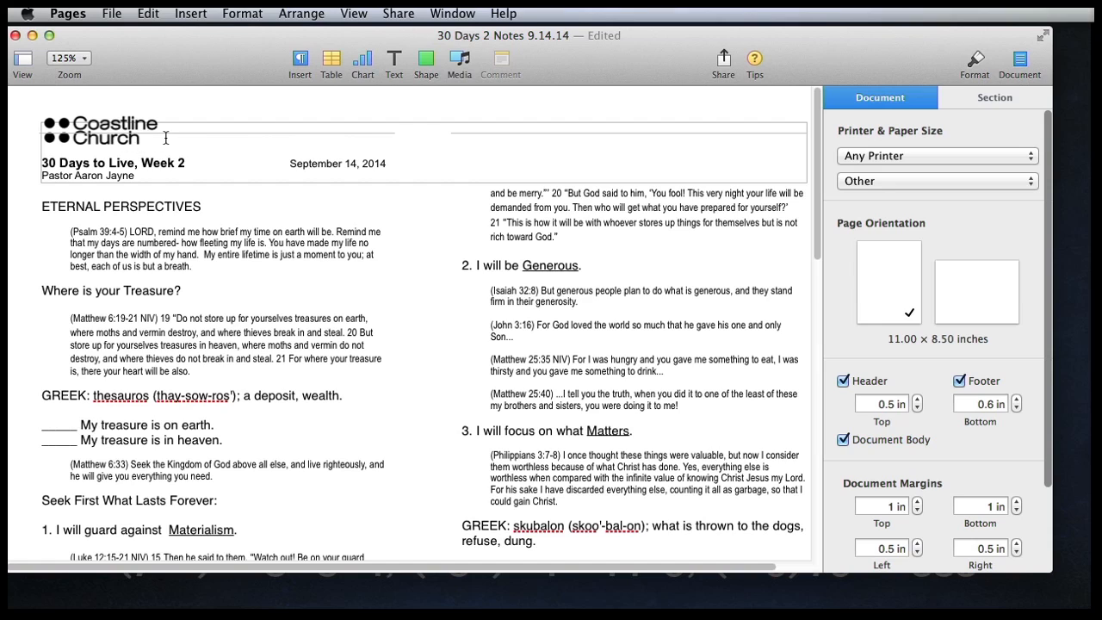
mouse_move(181, 118)
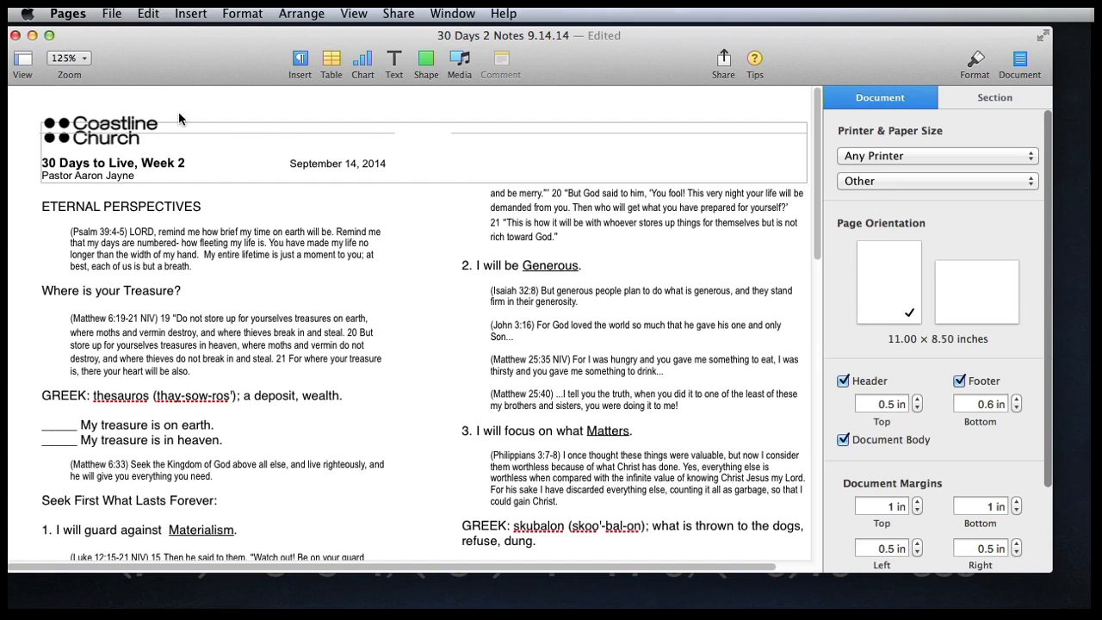
mouse_move(148, 146)
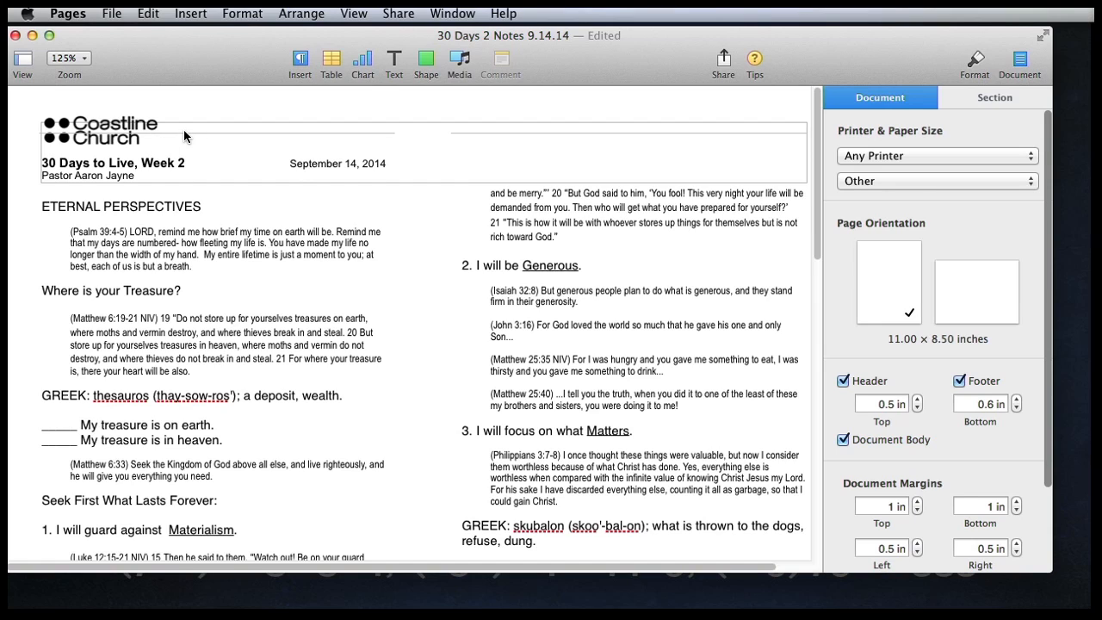
mouse_move(220, 137)
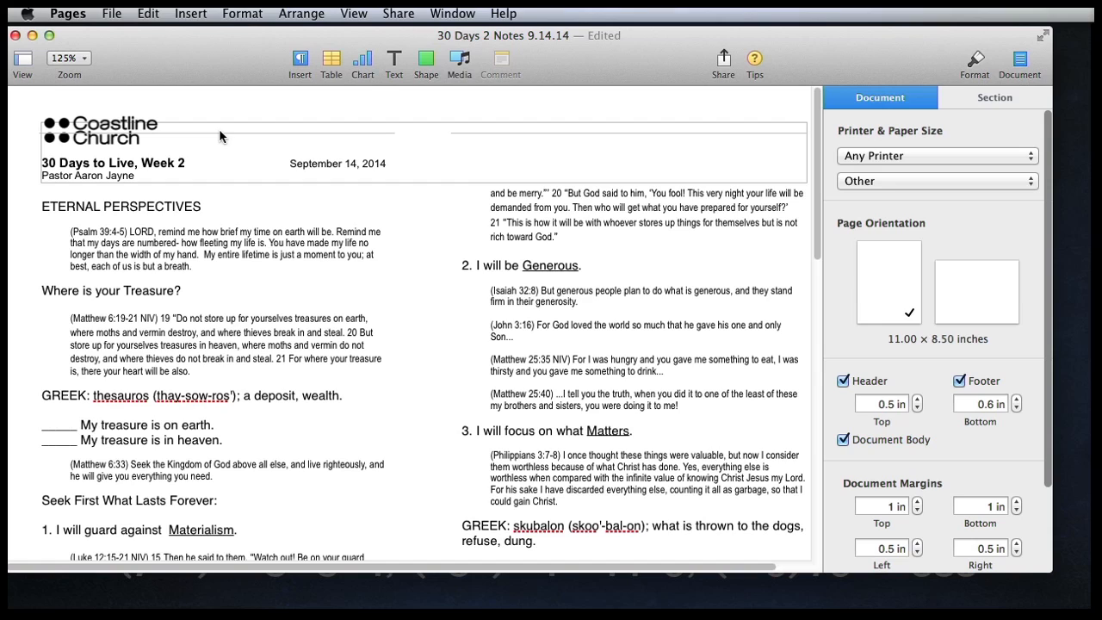
mouse_move(303, 149)
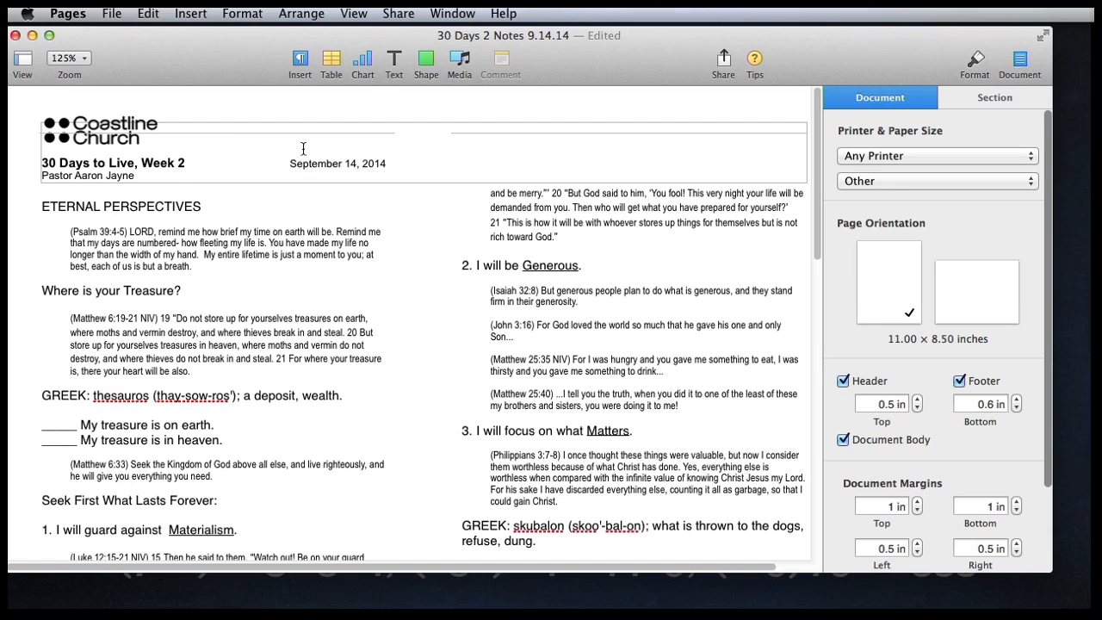
mouse_move(125, 151)
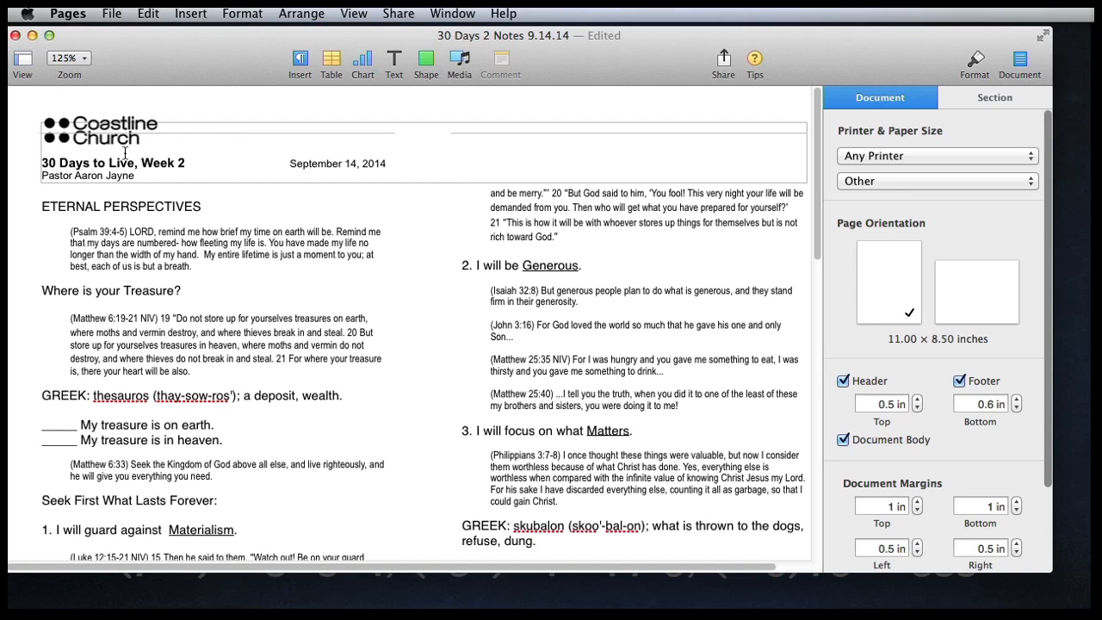
mouse_move(418, 169)
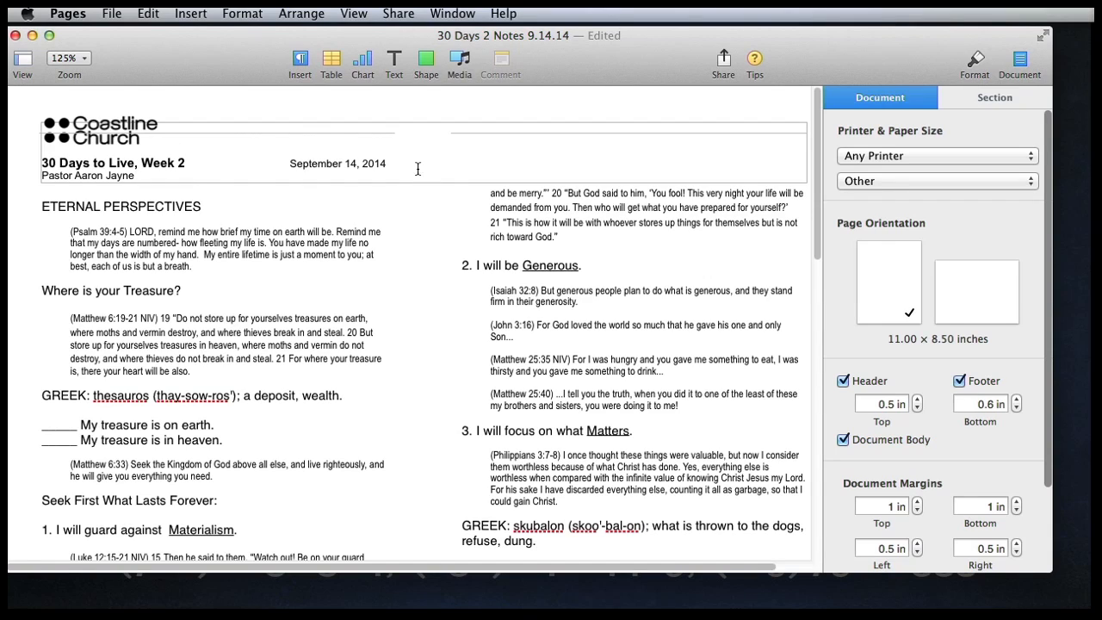
mouse_move(314, 168)
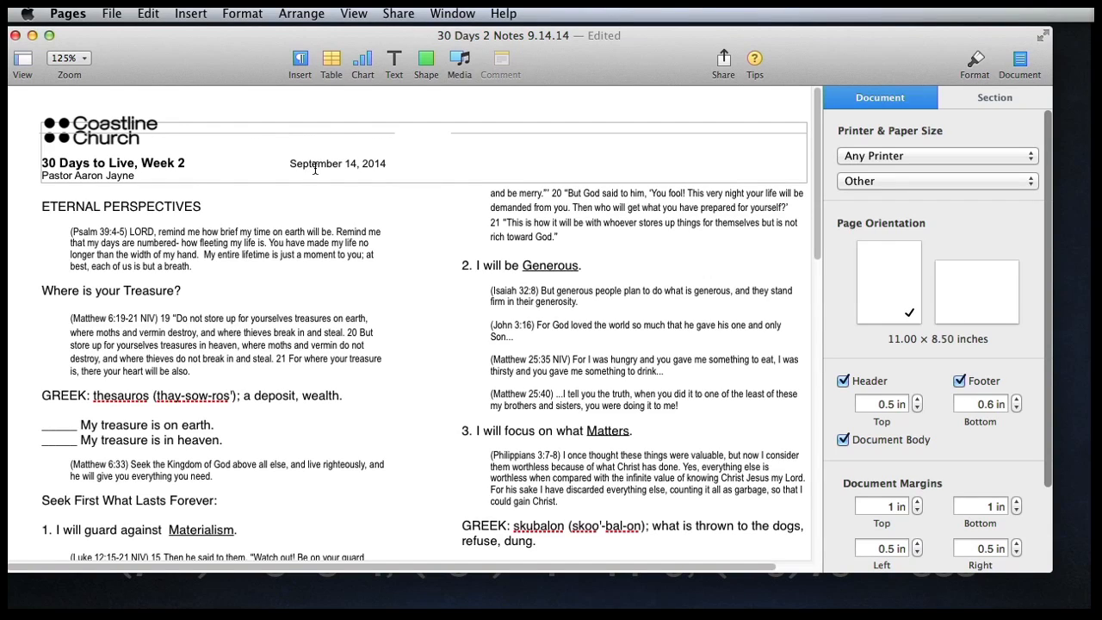
mouse_move(116, 141)
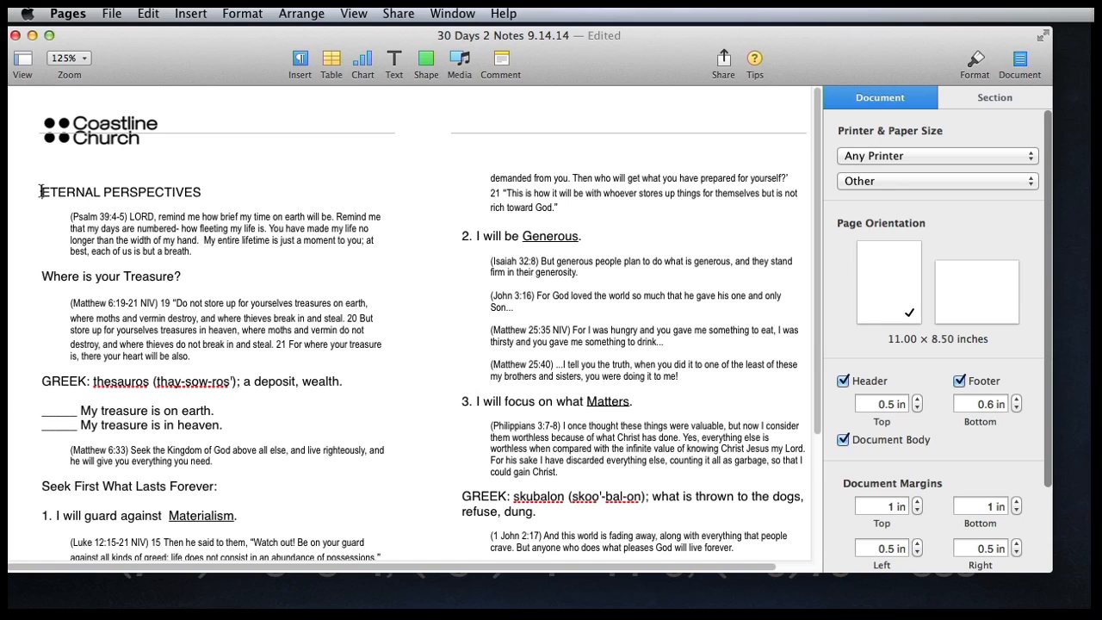
scroll(up, 3)
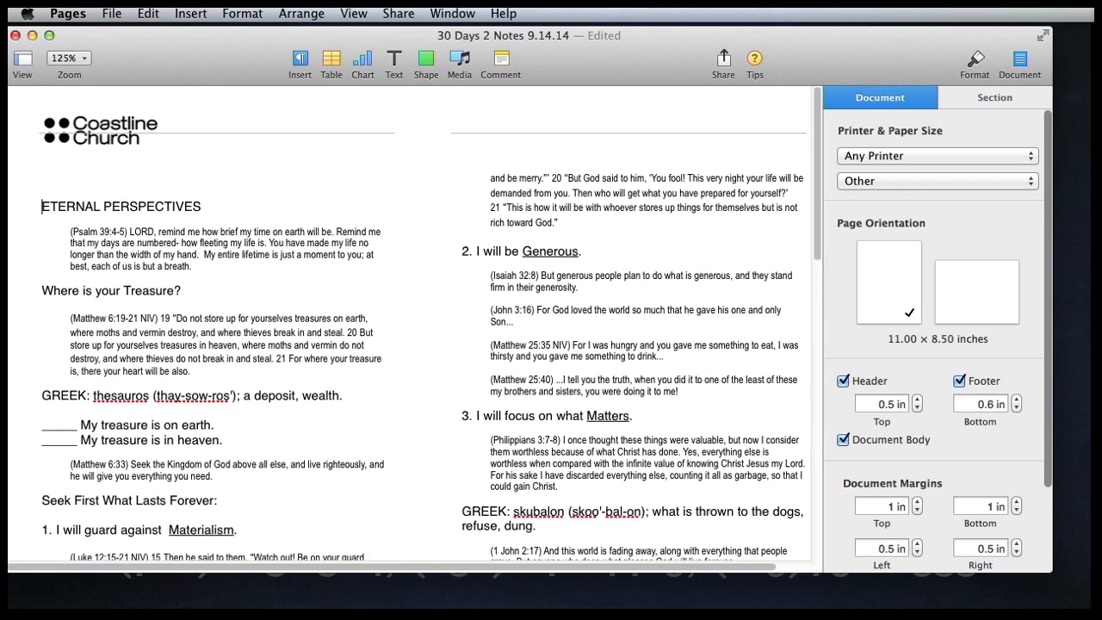
click(43, 191)
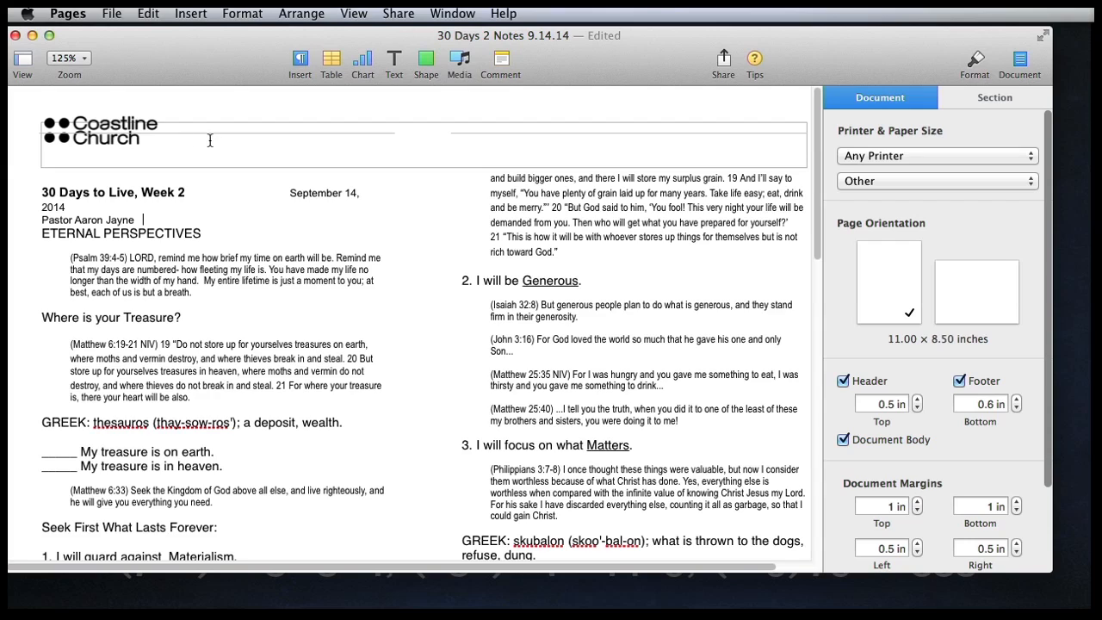
mouse_move(112, 145)
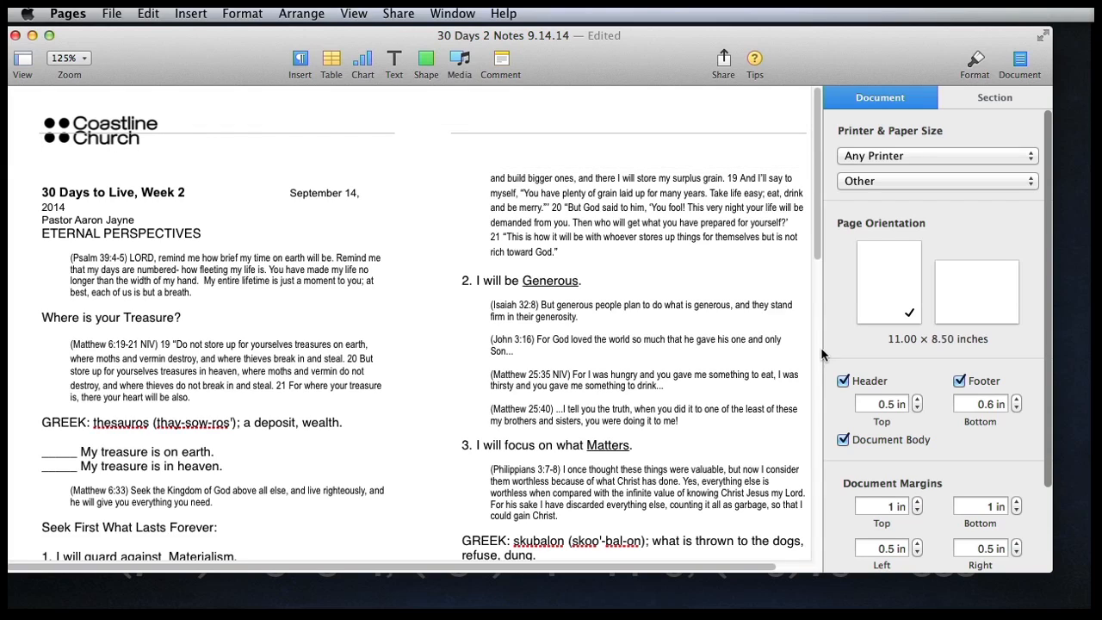
Disable the page header, make section master objects selectable, and select the top rule
click(844, 381)
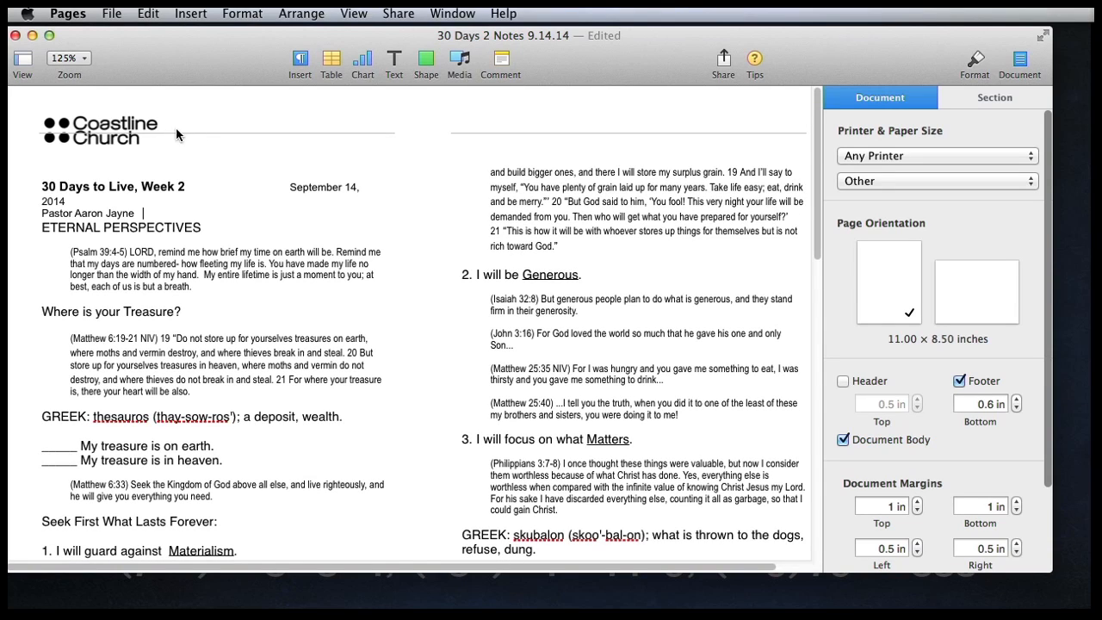
click(302, 13)
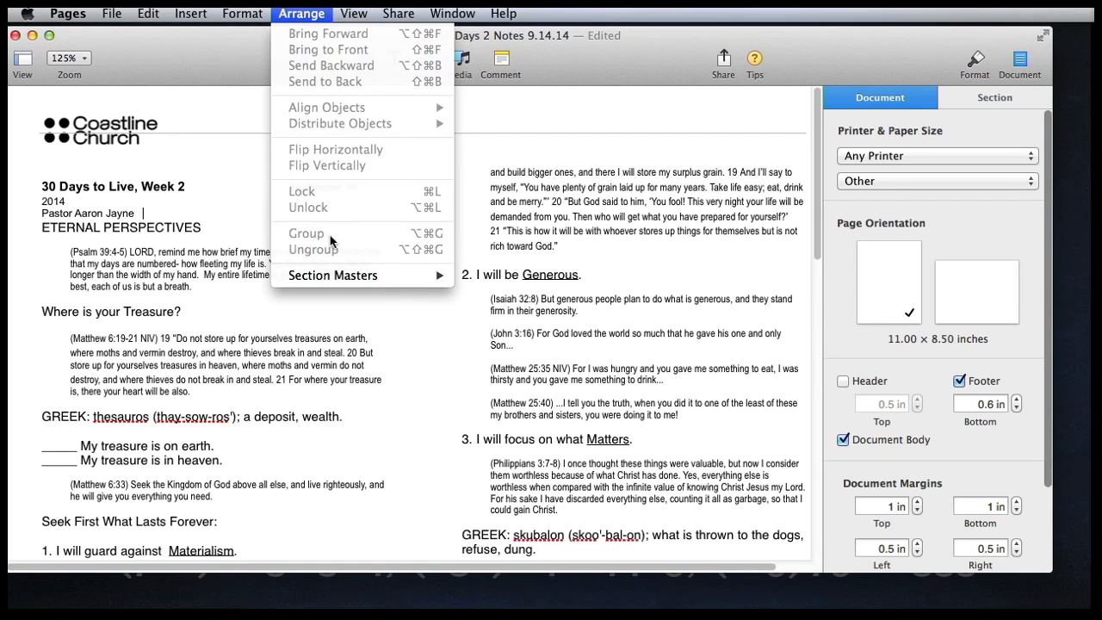
mouse_move(333, 275)
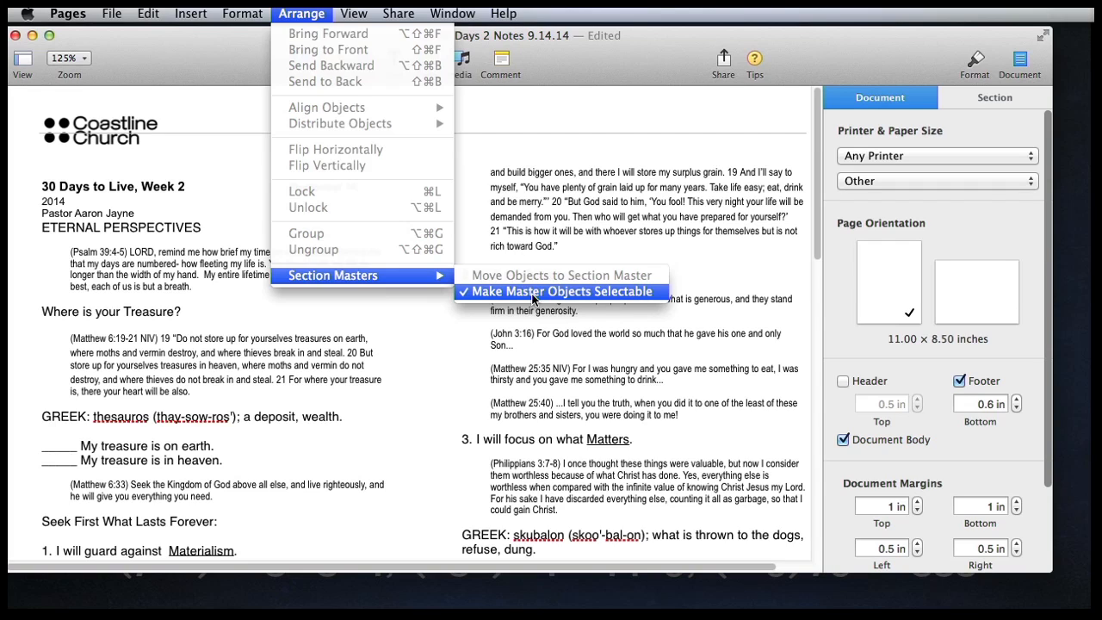
click(557, 291)
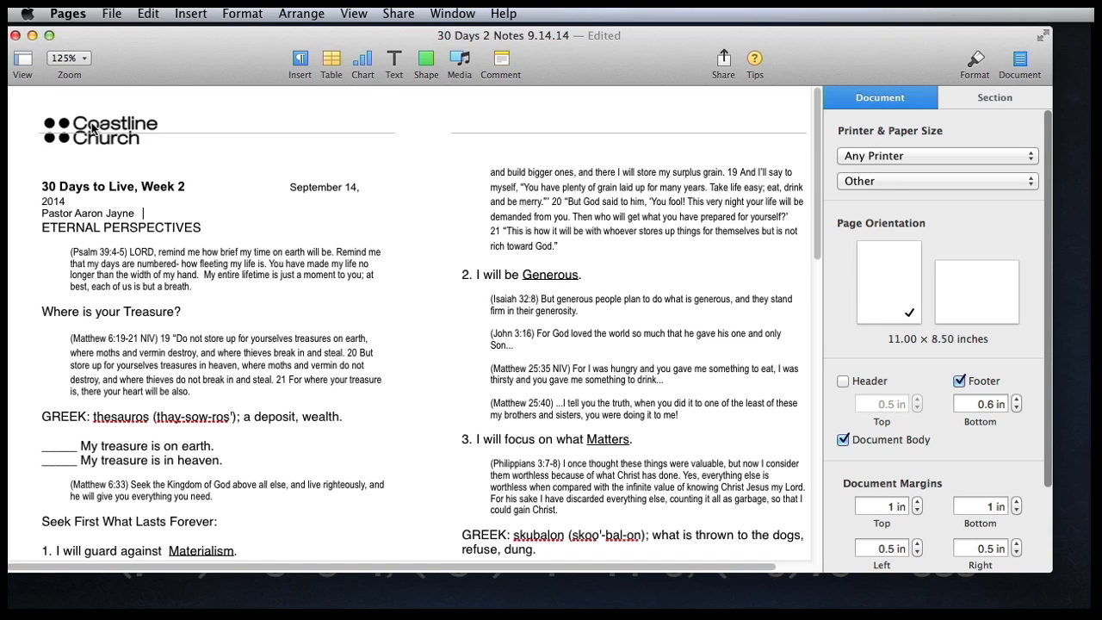
click(99, 129)
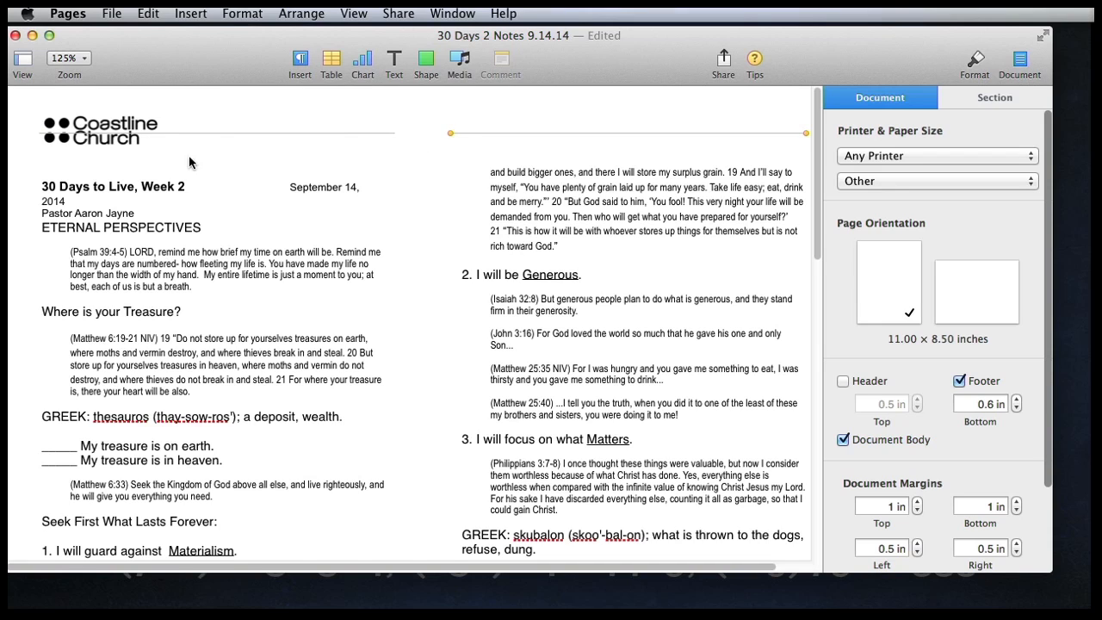
click(99, 129)
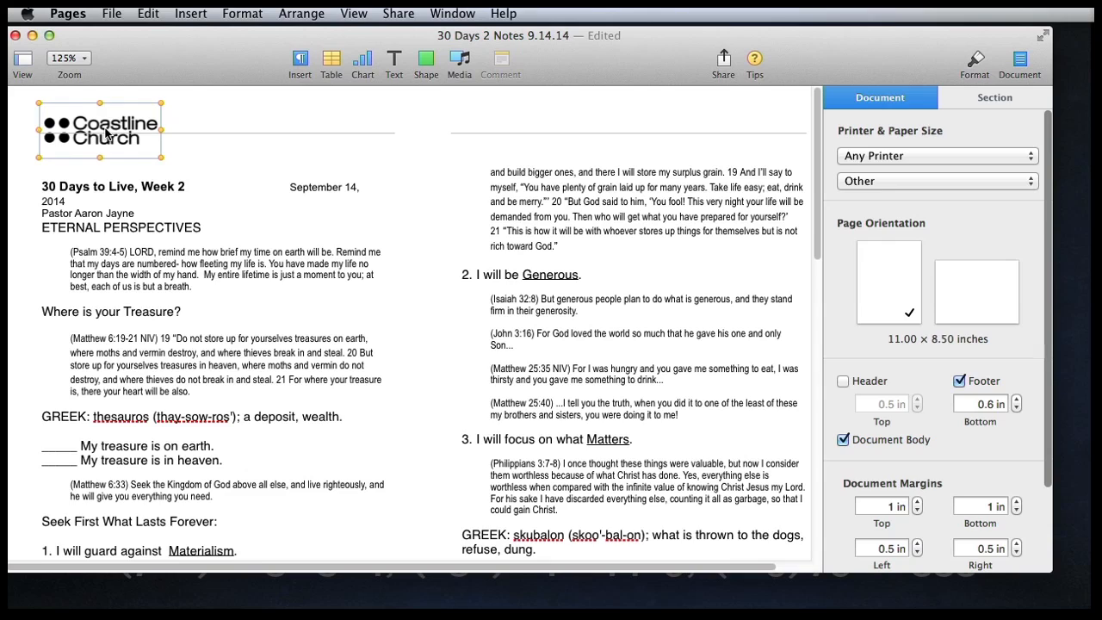
mouse_move(198, 139)
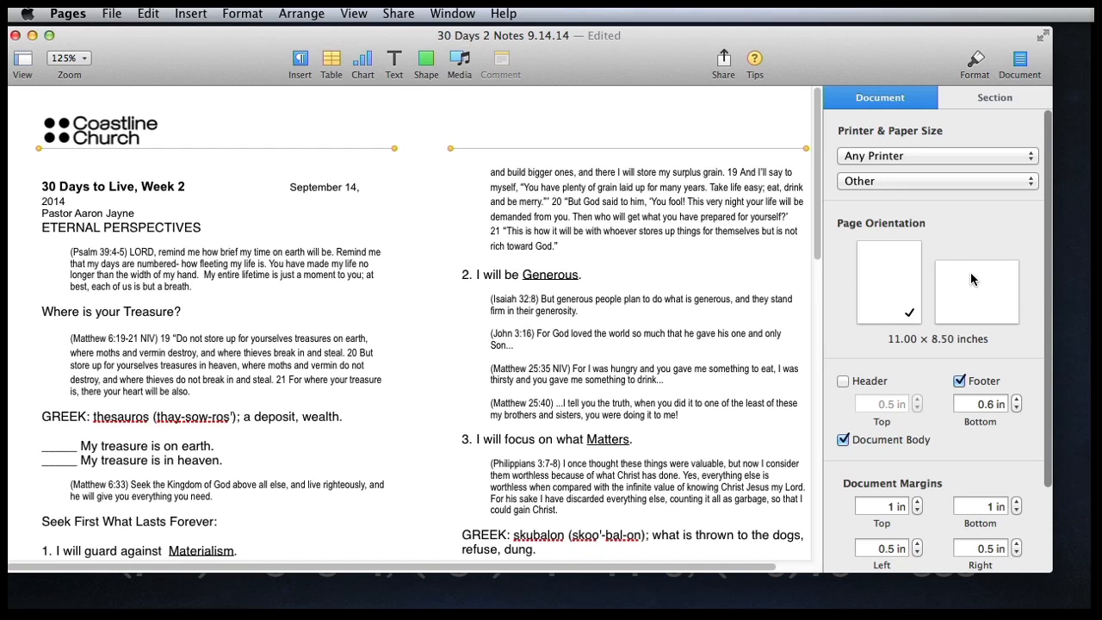
scroll(down, 3)
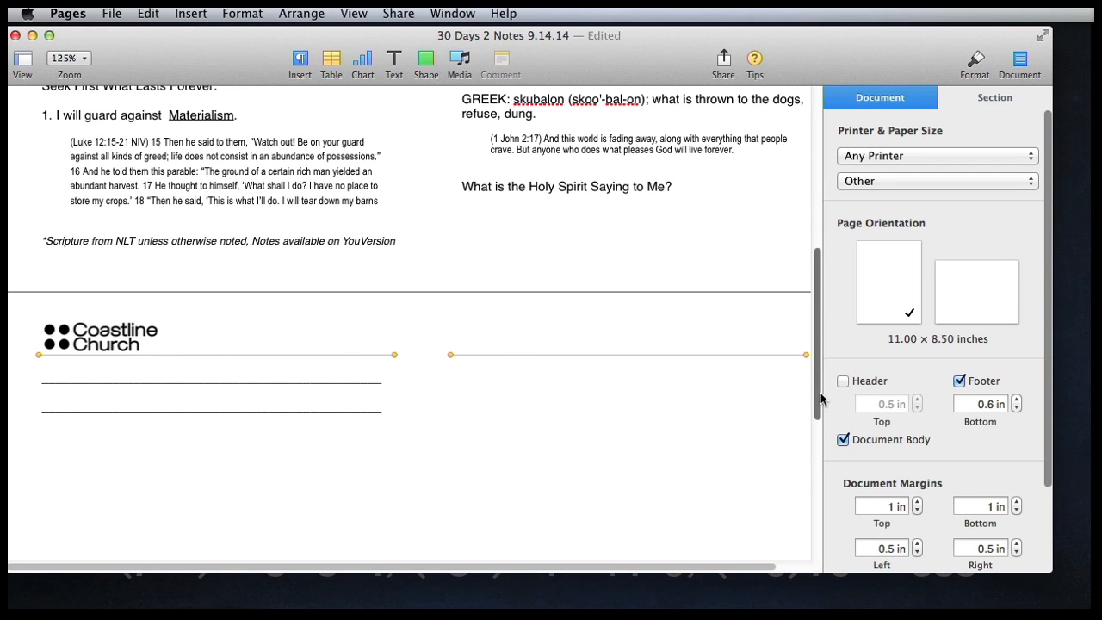
scroll(up, 3)
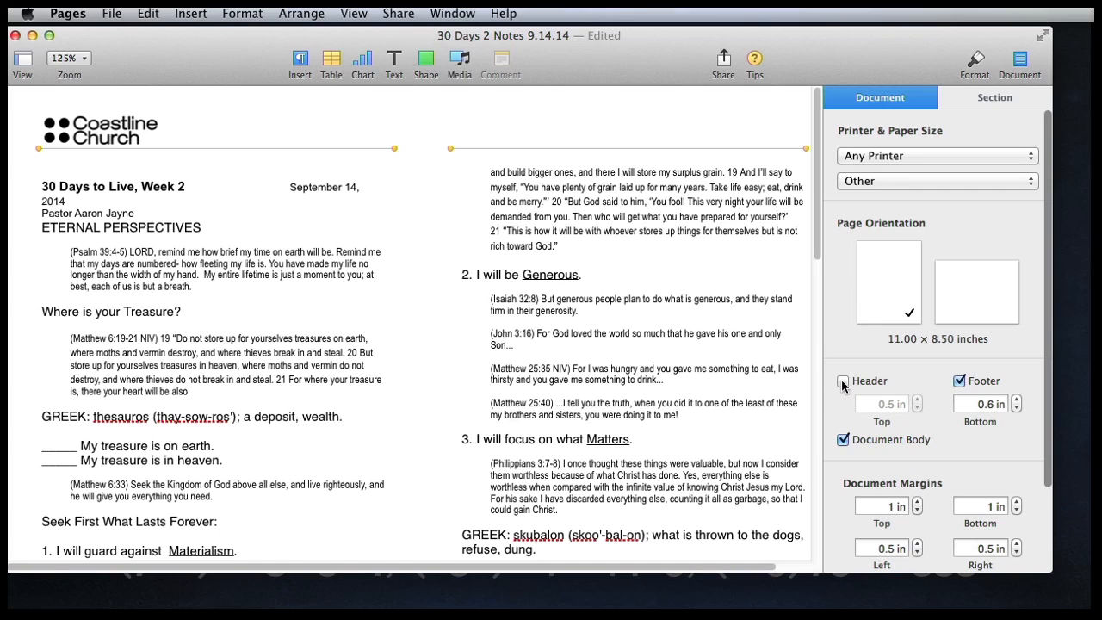
Re-enable the page header with a top distance of 0.85 in
click(843, 381)
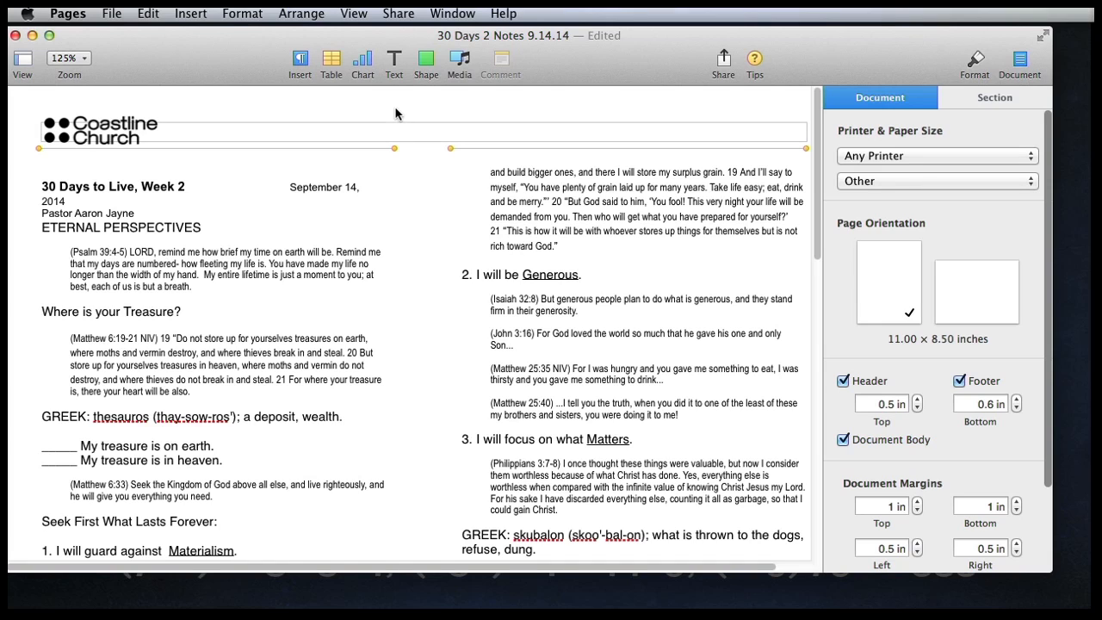
mouse_move(372, 162)
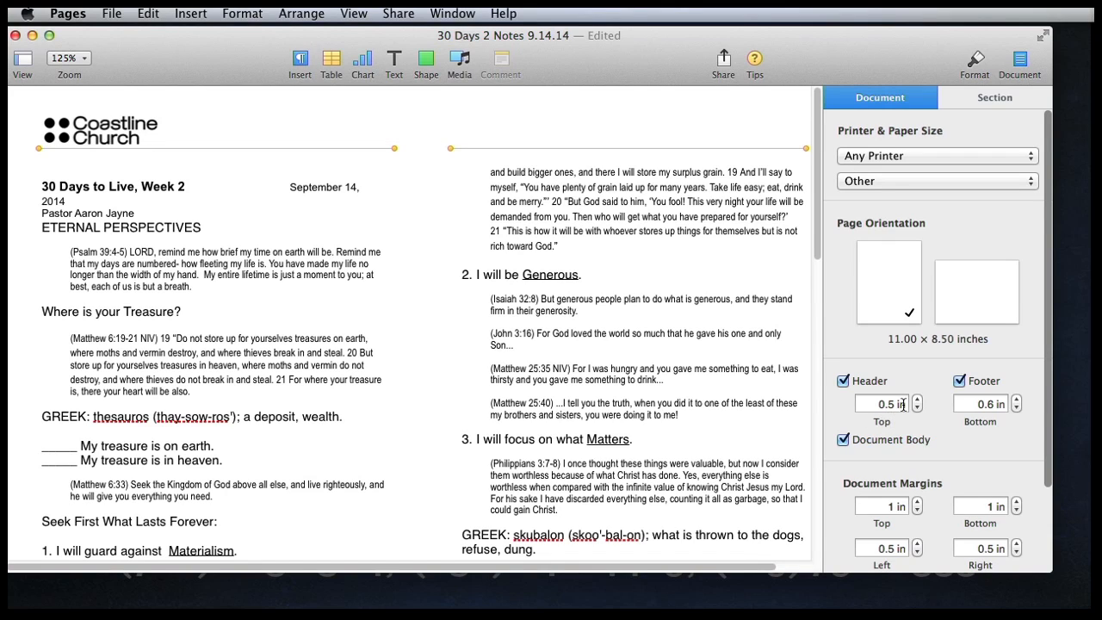
mouse_move(917, 404)
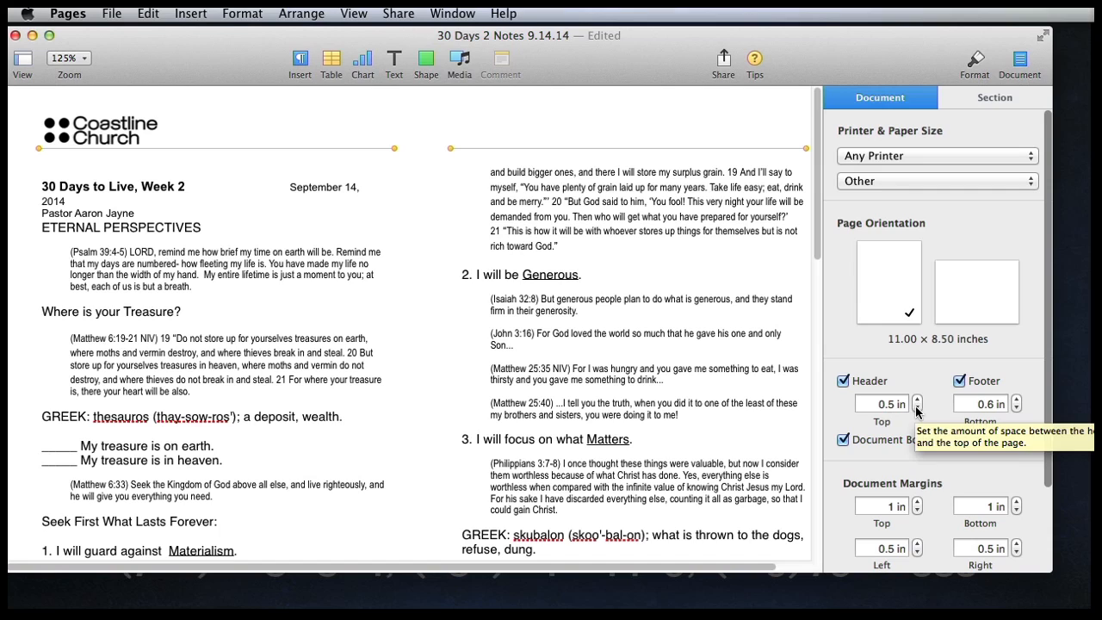
click(917, 399)
text(0.08)
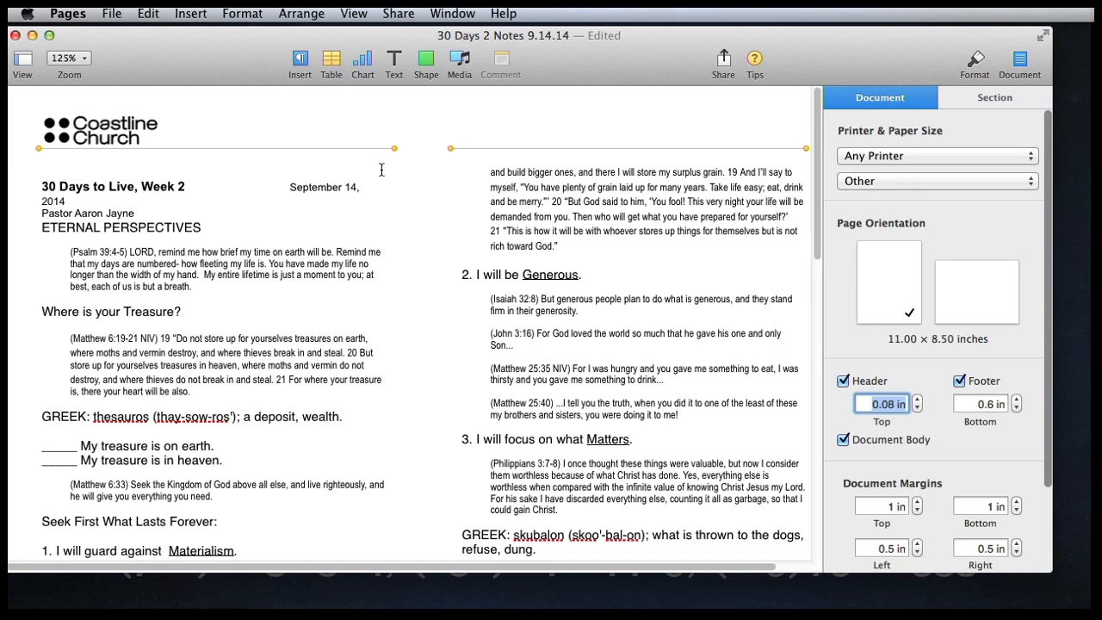
mouse_move(625, 293)
text(0.8)
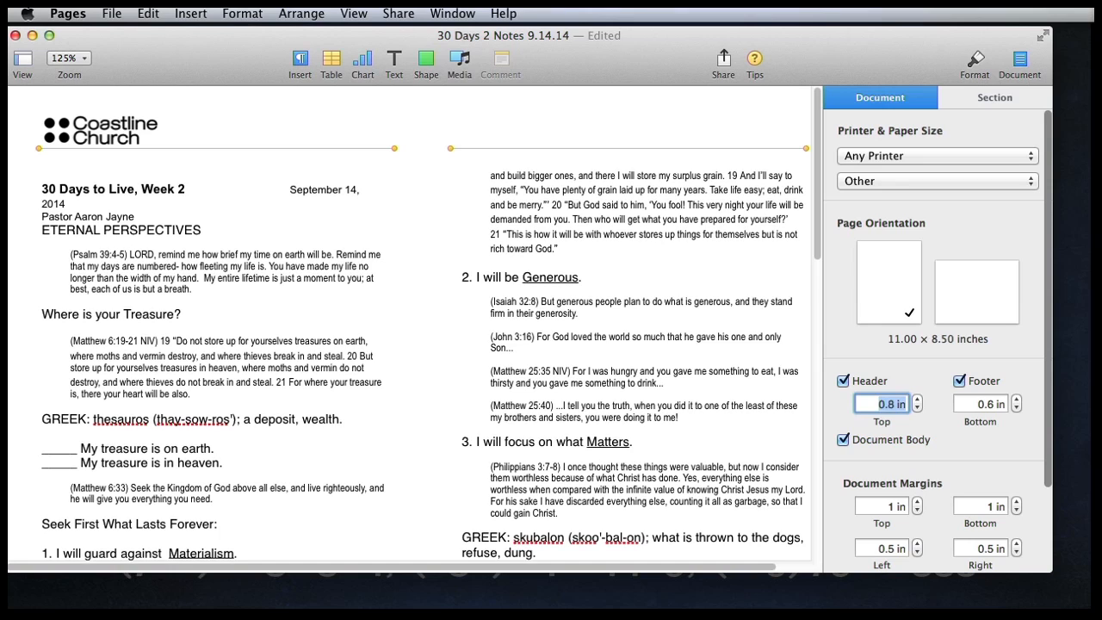
click(345, 155)
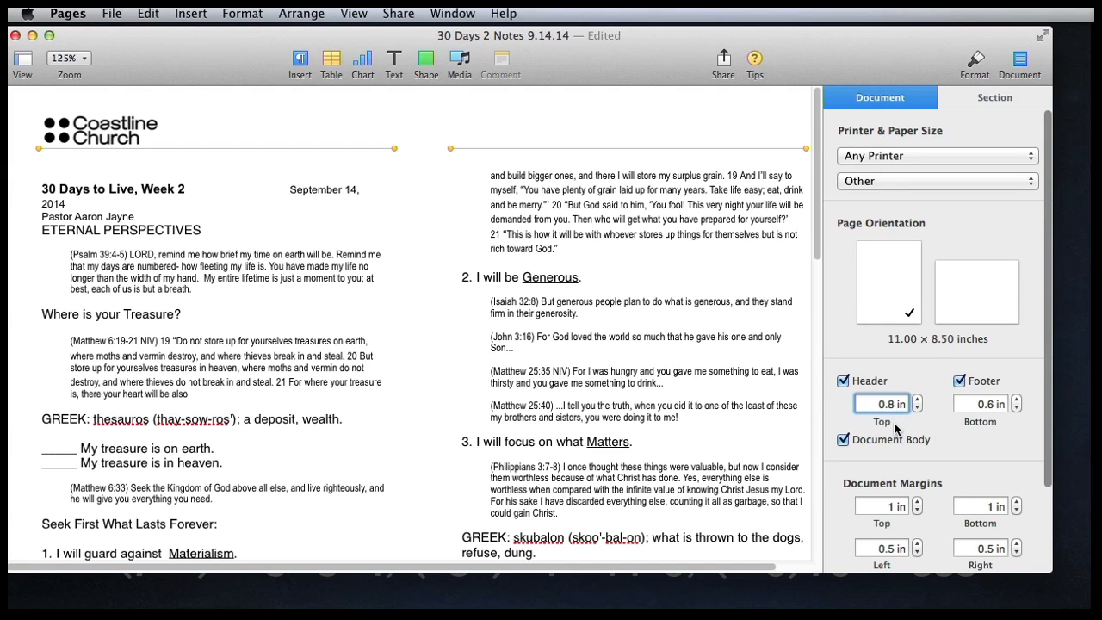
click(916, 399)
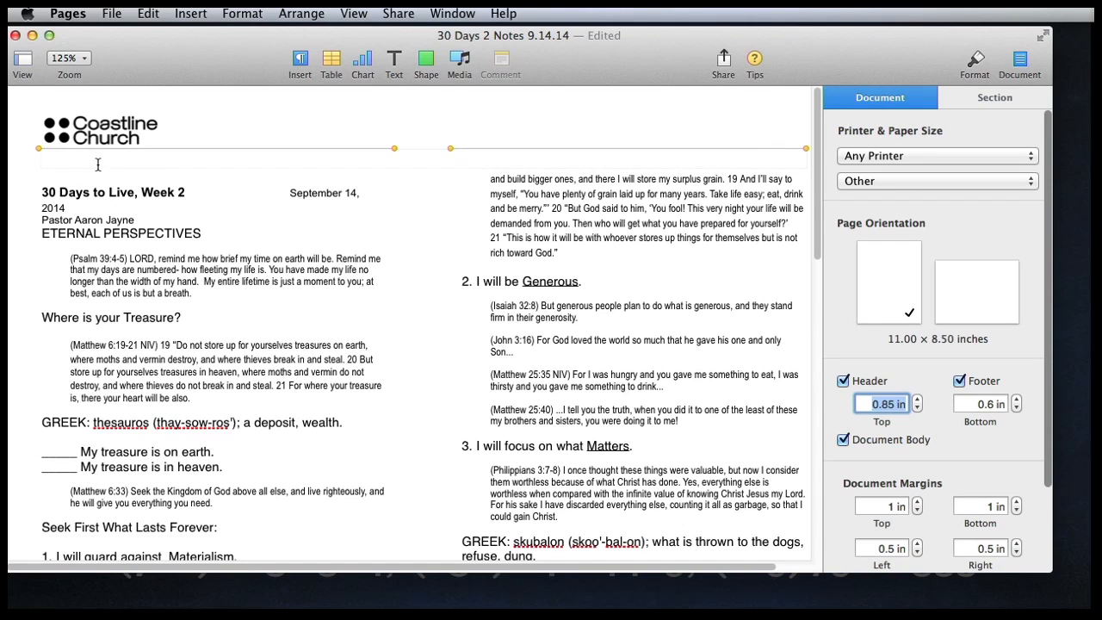
mouse_move(656, 152)
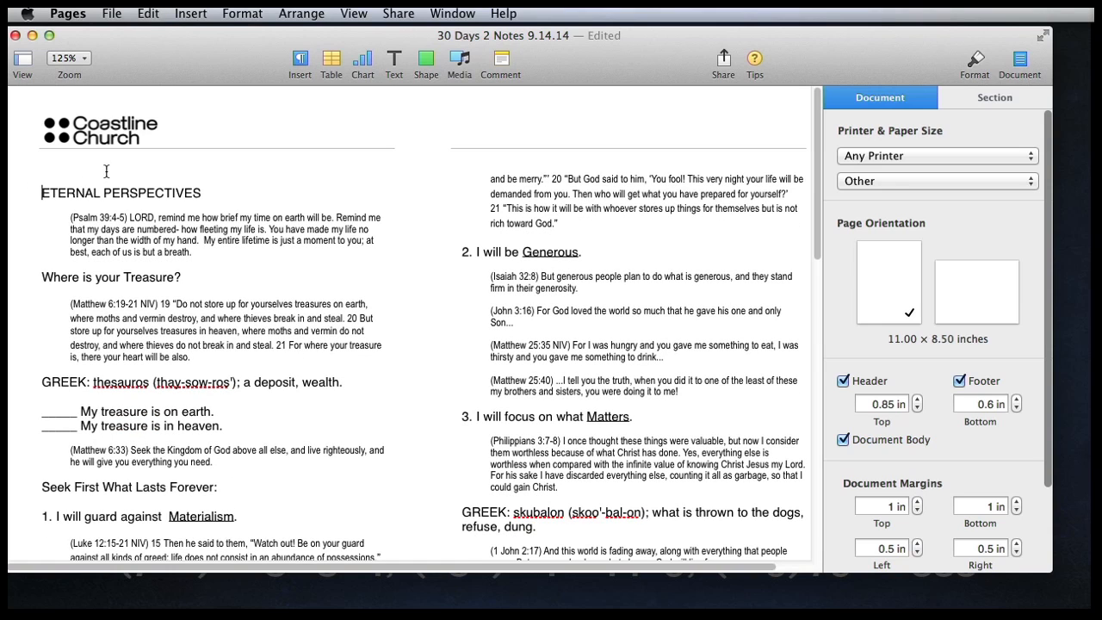
Place the title, date and pastor lines in the header below the logo rules
click(173, 158)
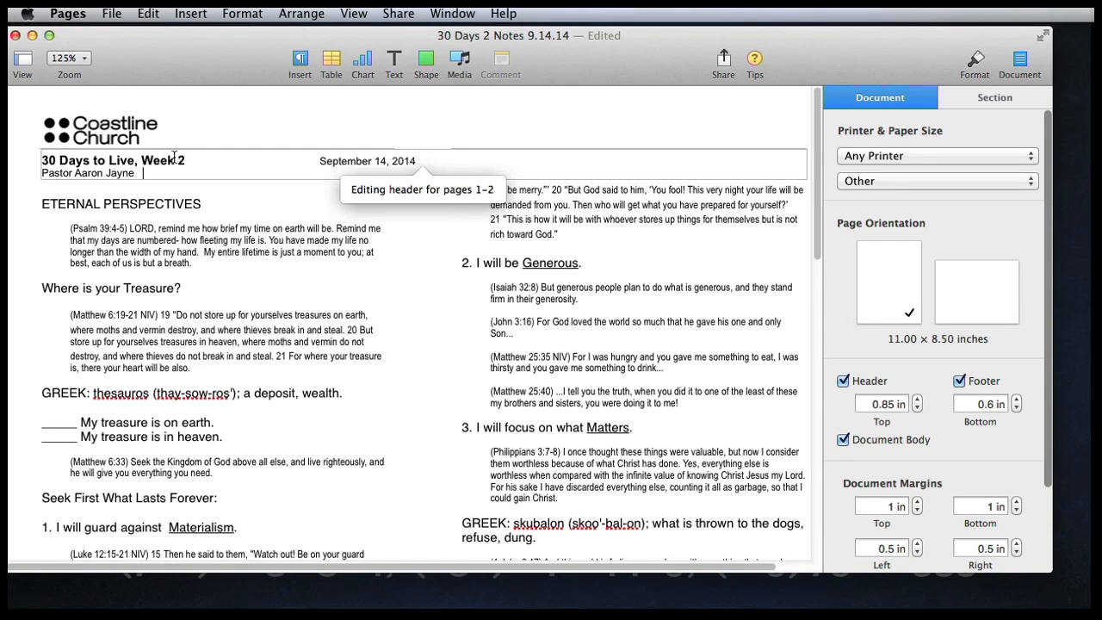
click(437, 297)
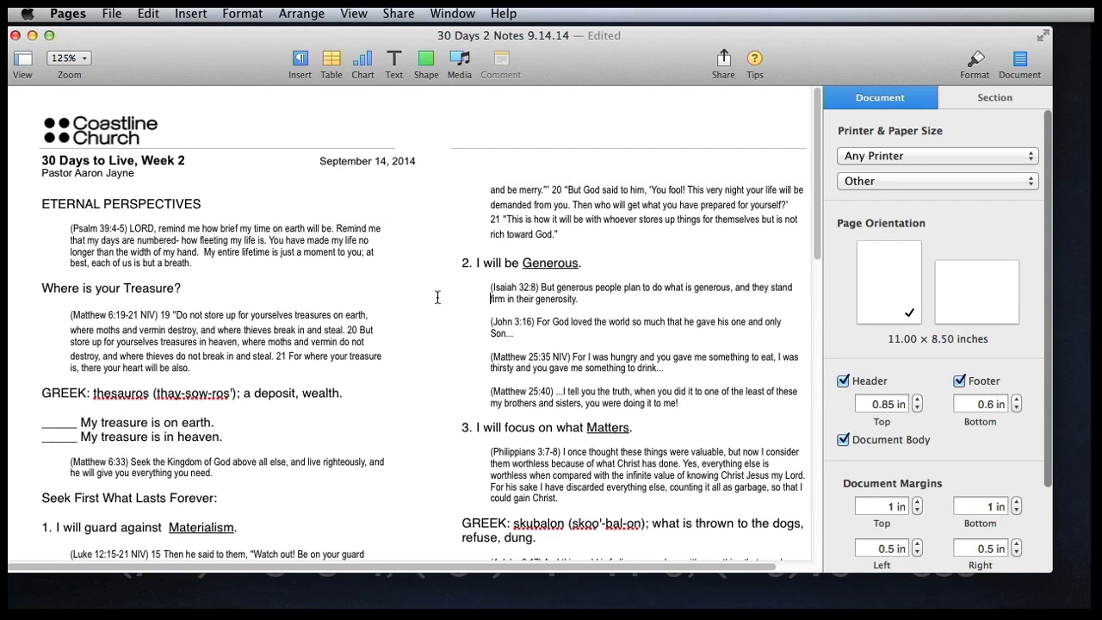
mouse_move(807, 244)
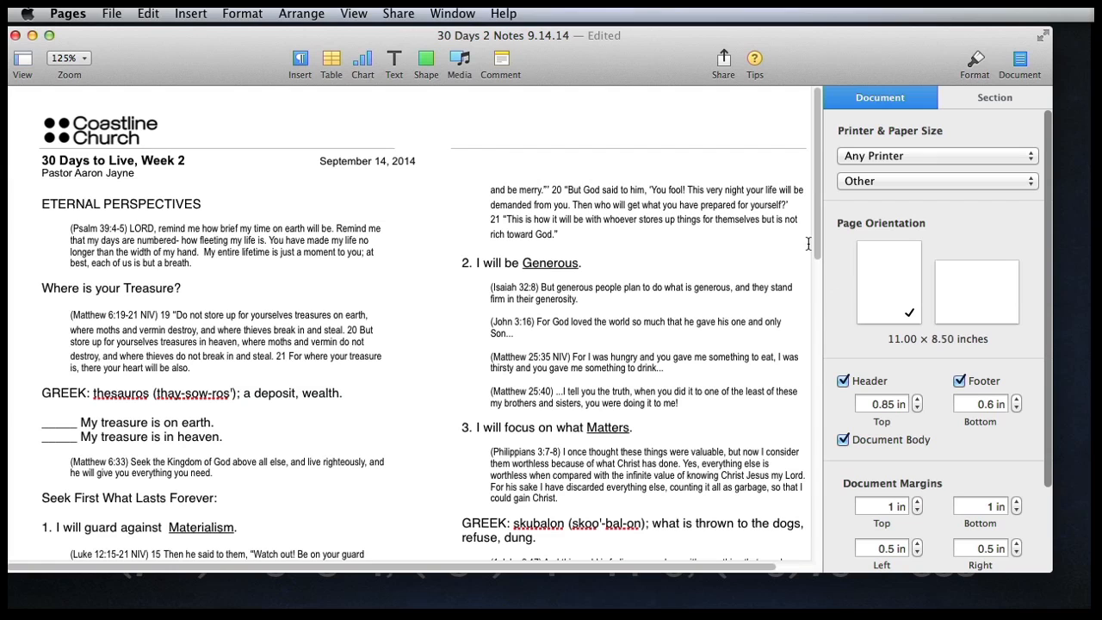
scroll(down, 3)
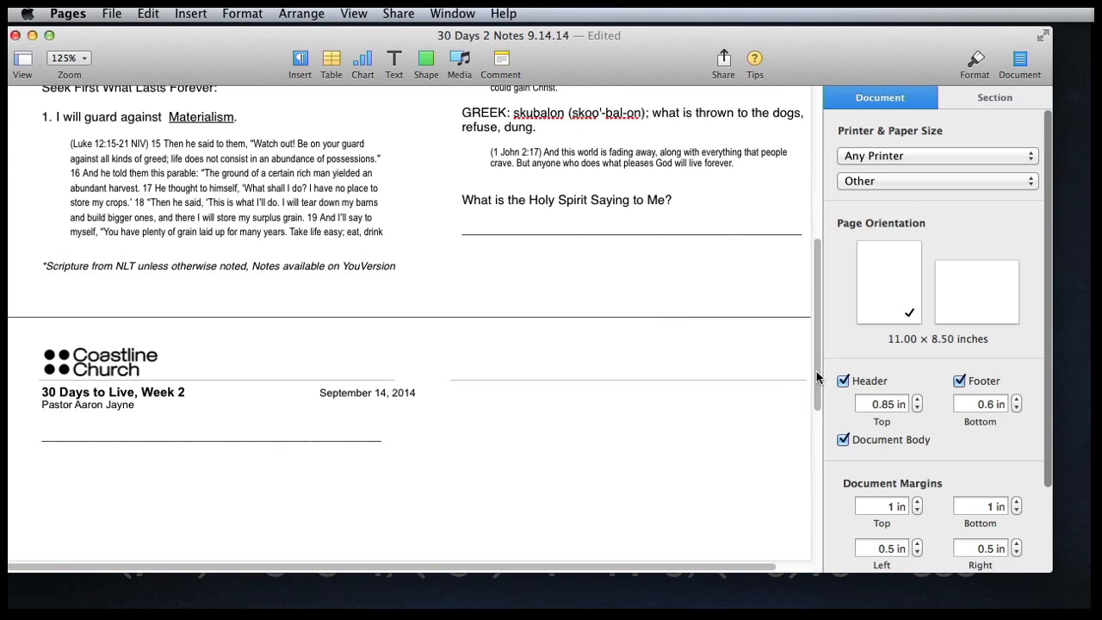
scroll(up, 3)
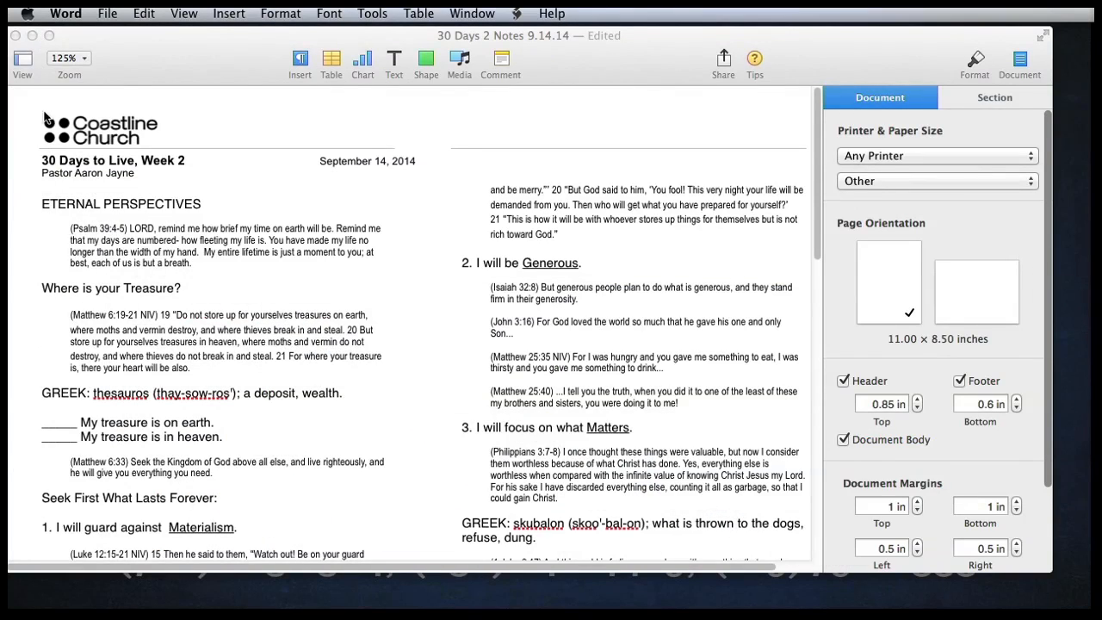
mouse_move(416, 297)
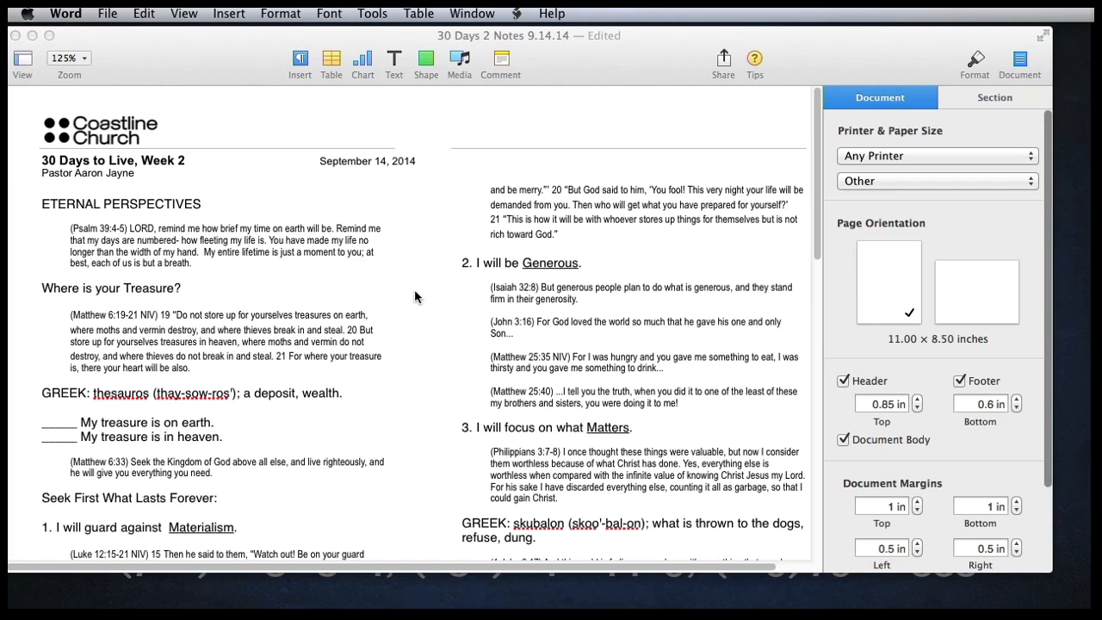
mouse_move(422, 325)
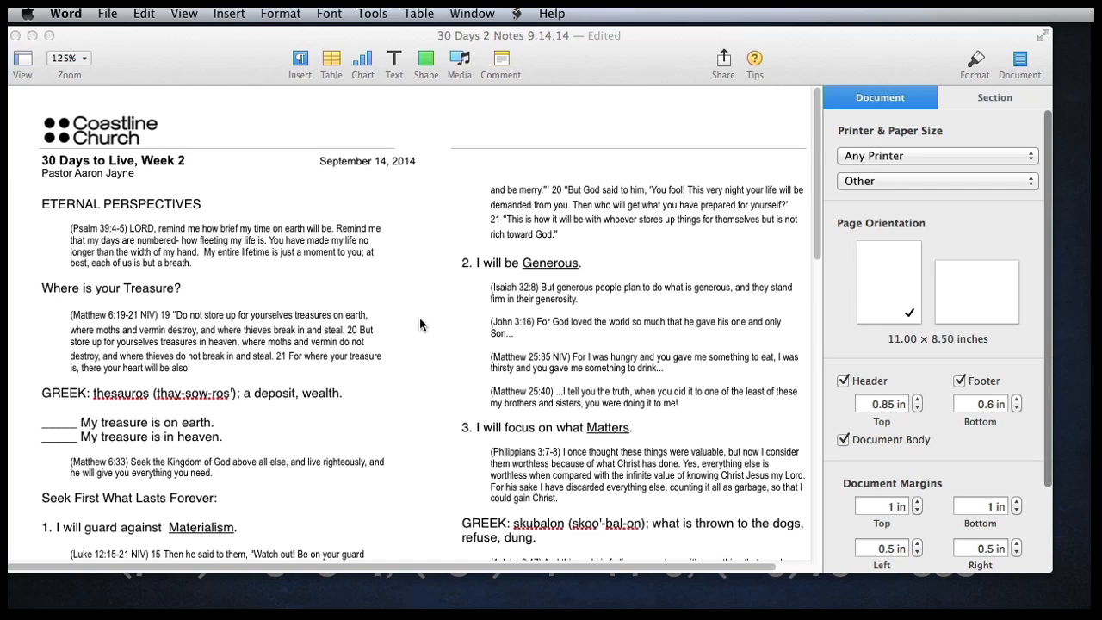
mouse_move(36, 113)
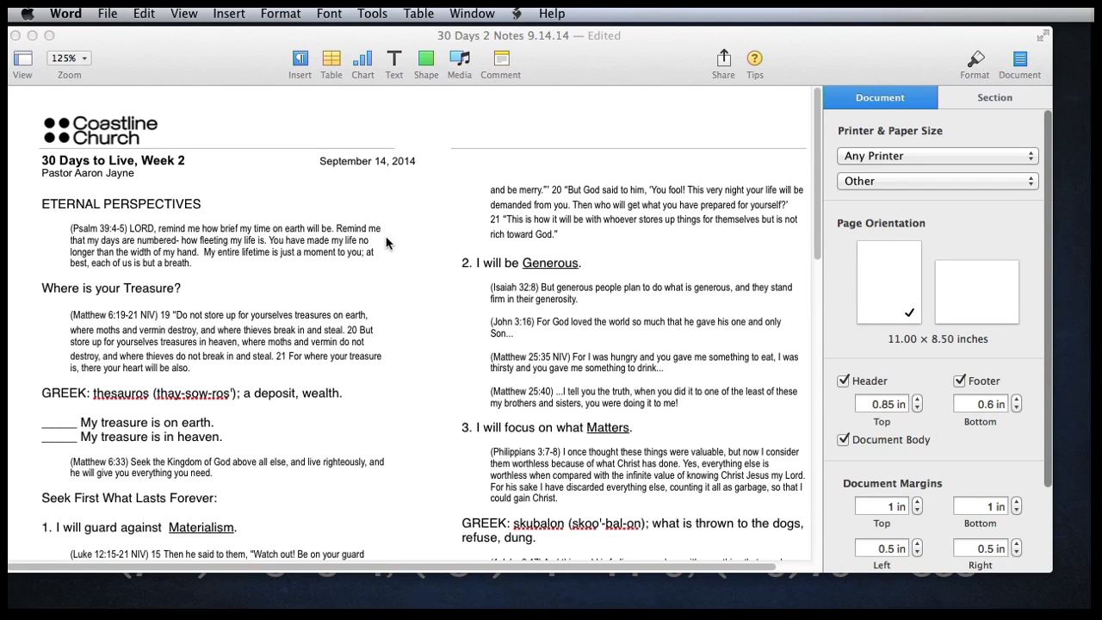
mouse_move(364, 242)
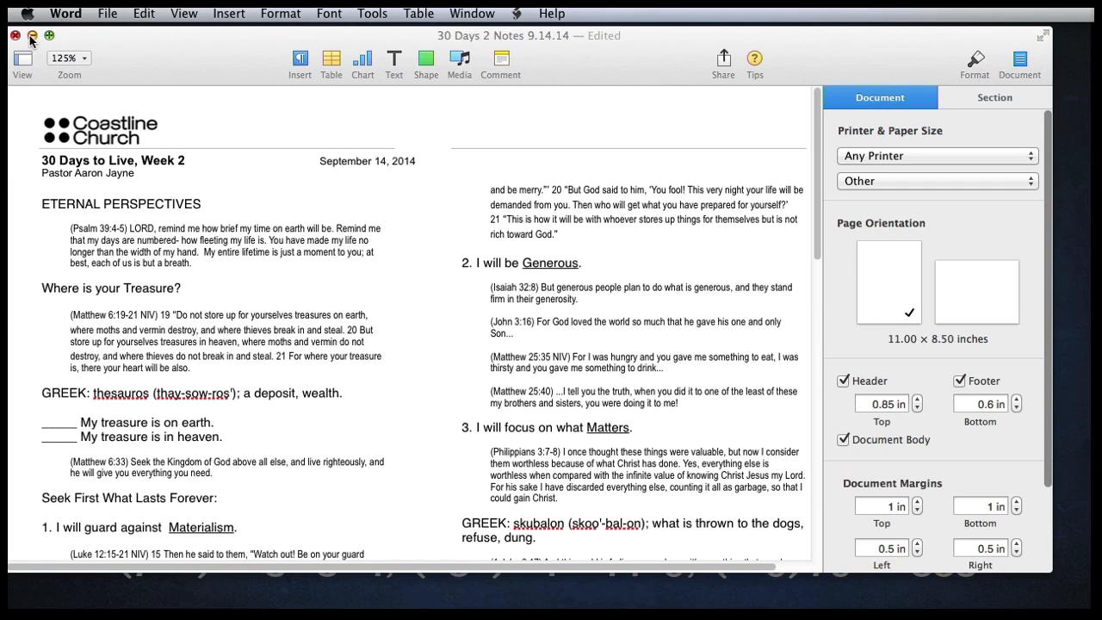
Minimize the Pages window, leaving the 30 Days 2 Notes file visible on the desktop
click(15, 35)
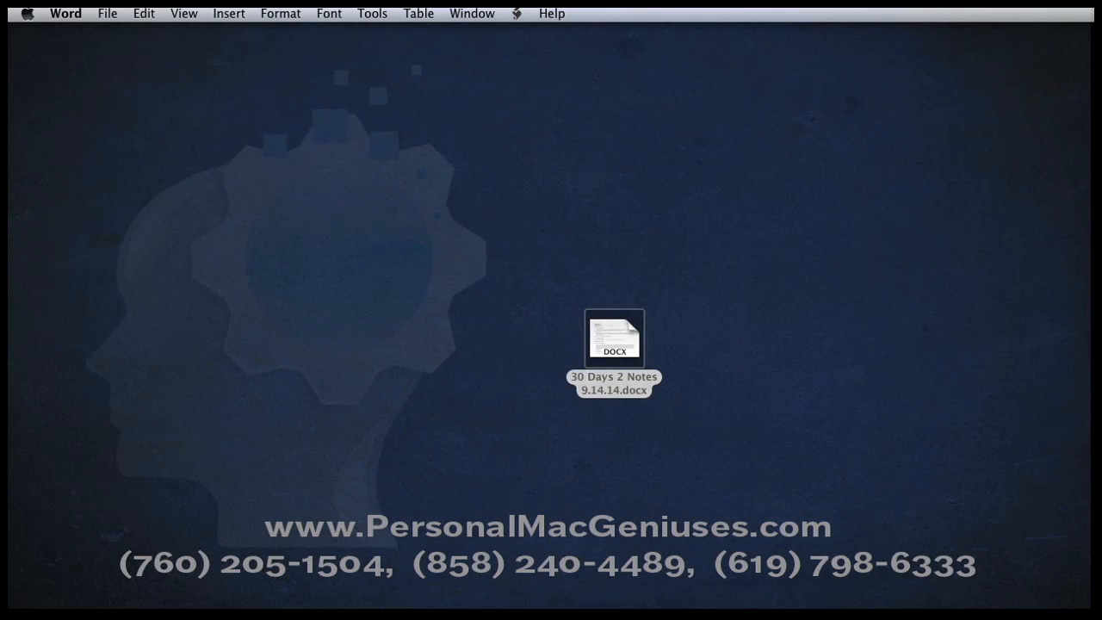